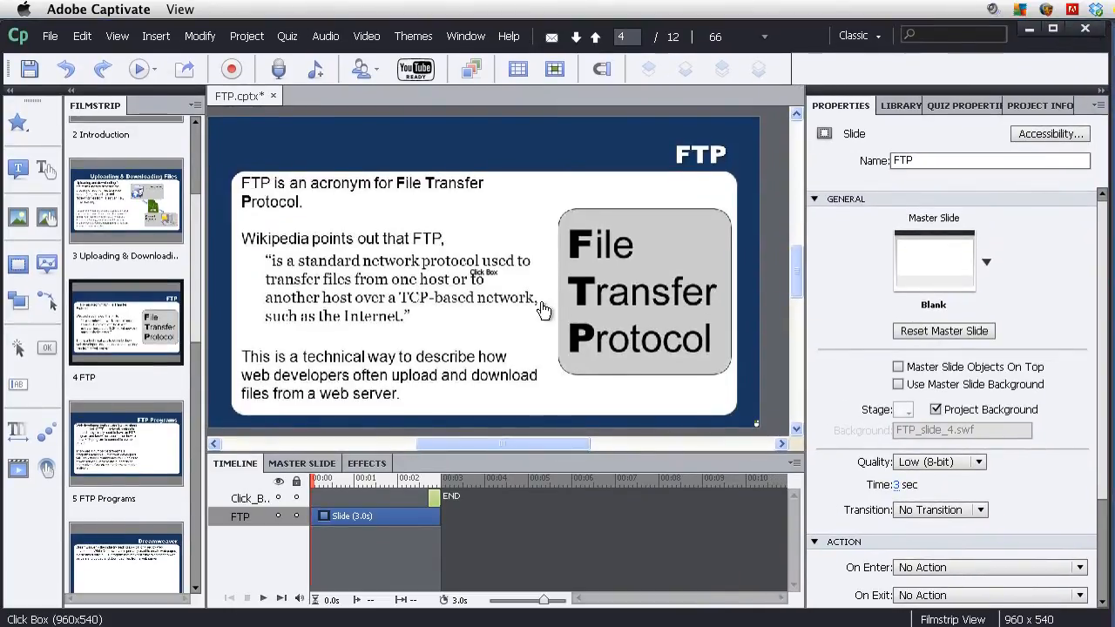
Review the title slide in the filmstrip, then select slide 2, Introduction, for editing.
click(126, 160)
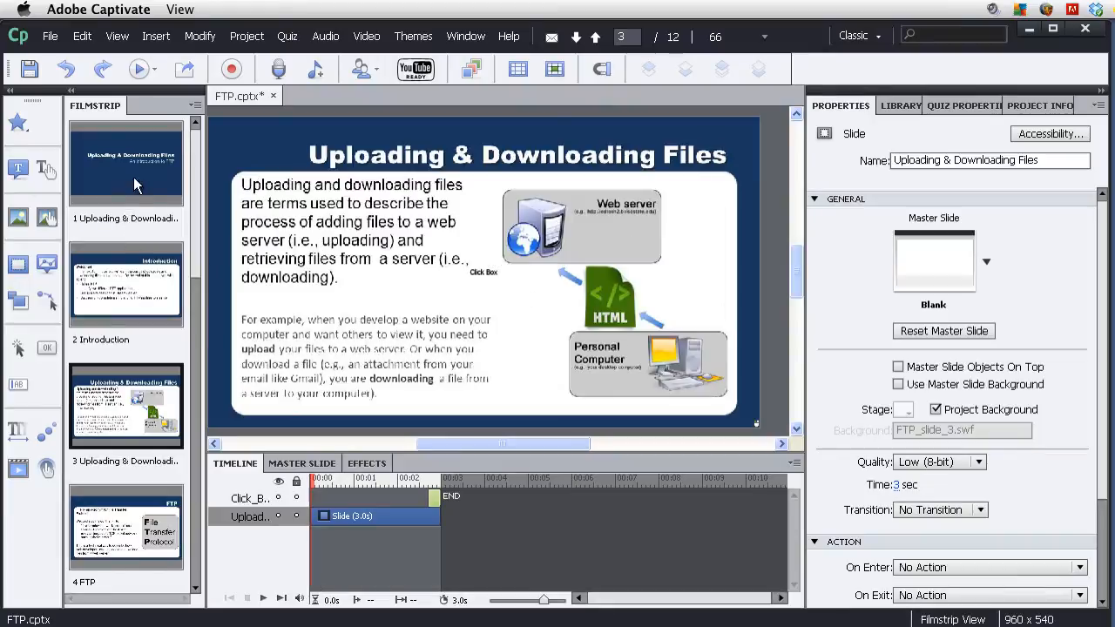
click(126, 164)
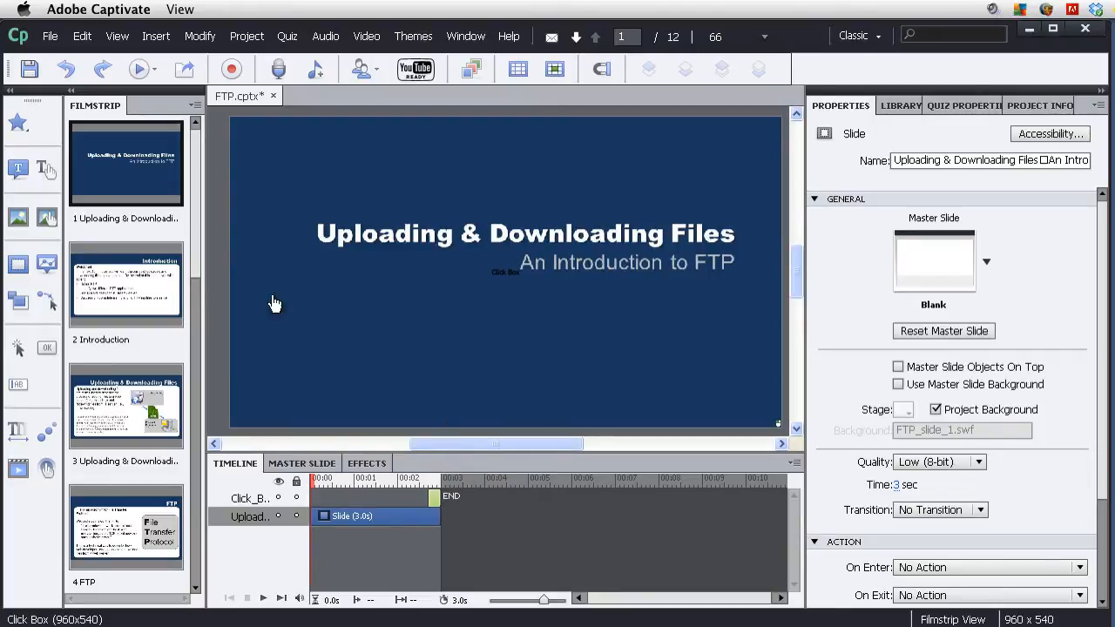
click(126, 286)
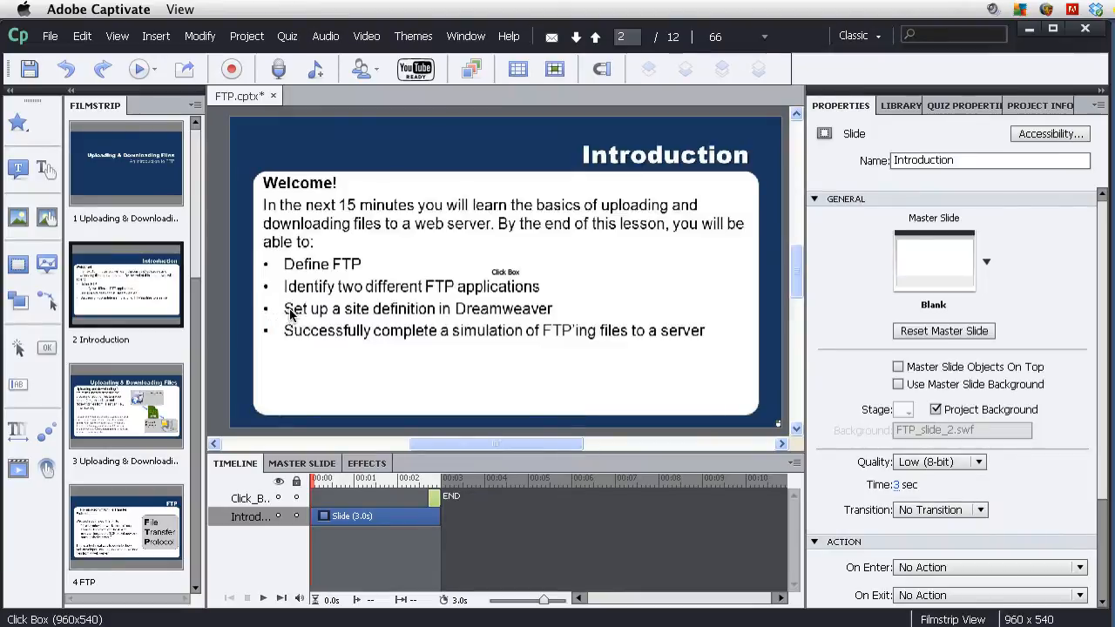
mouse_move(293, 315)
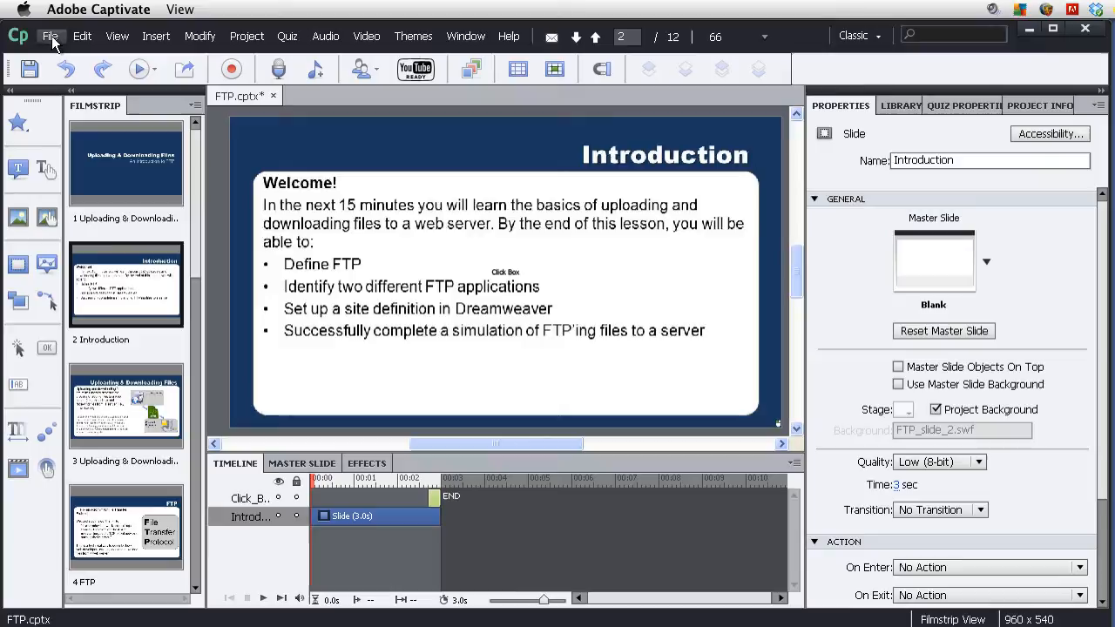
click(51, 35)
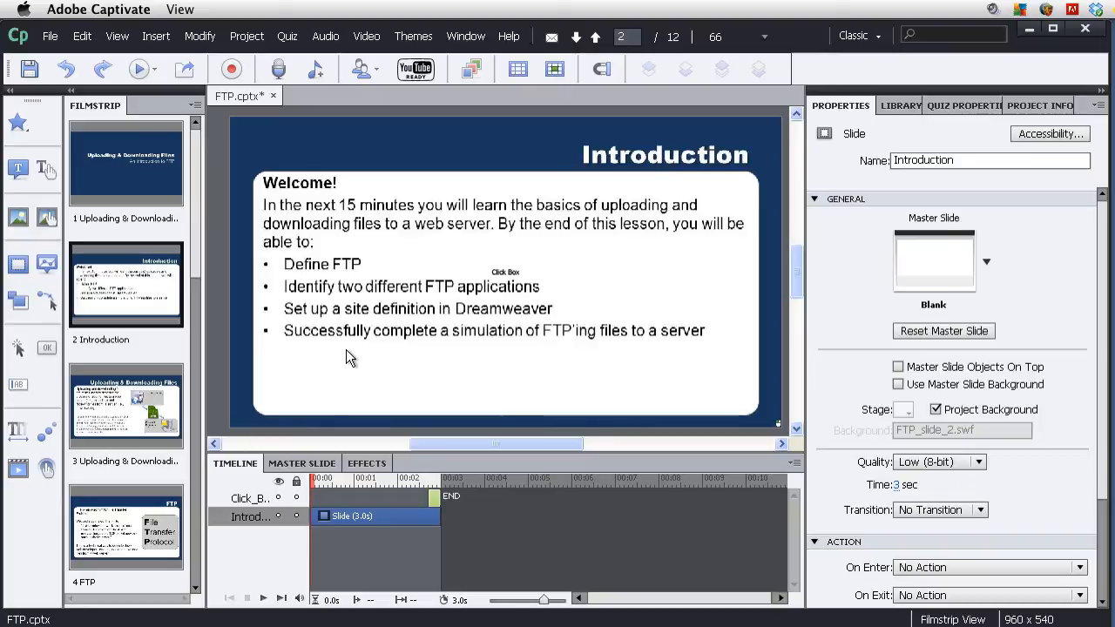
click(139, 70)
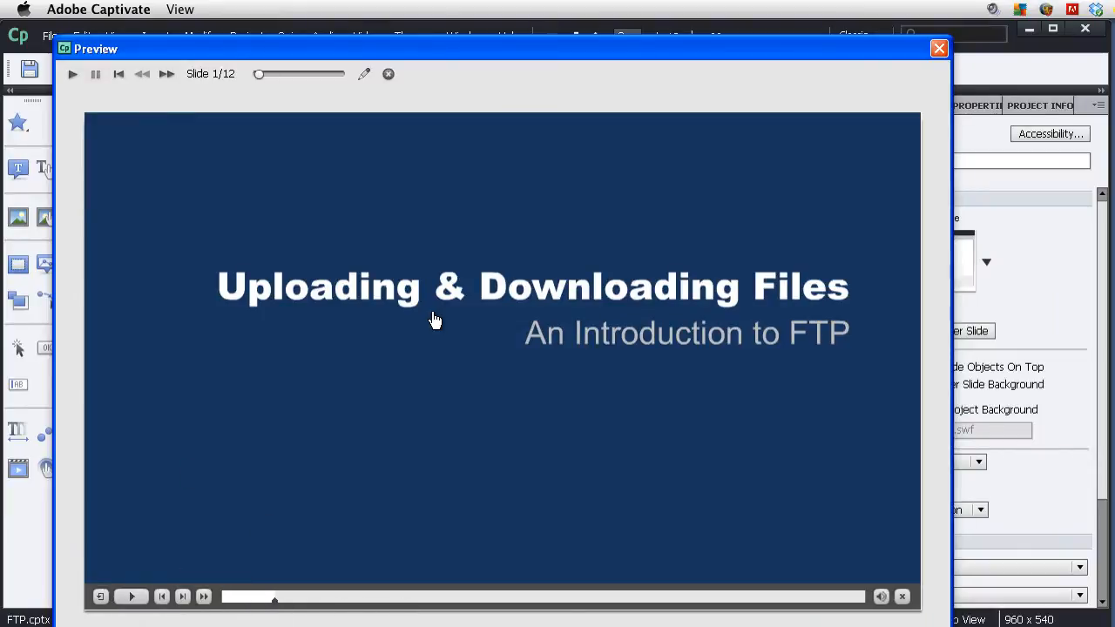
click(183, 596)
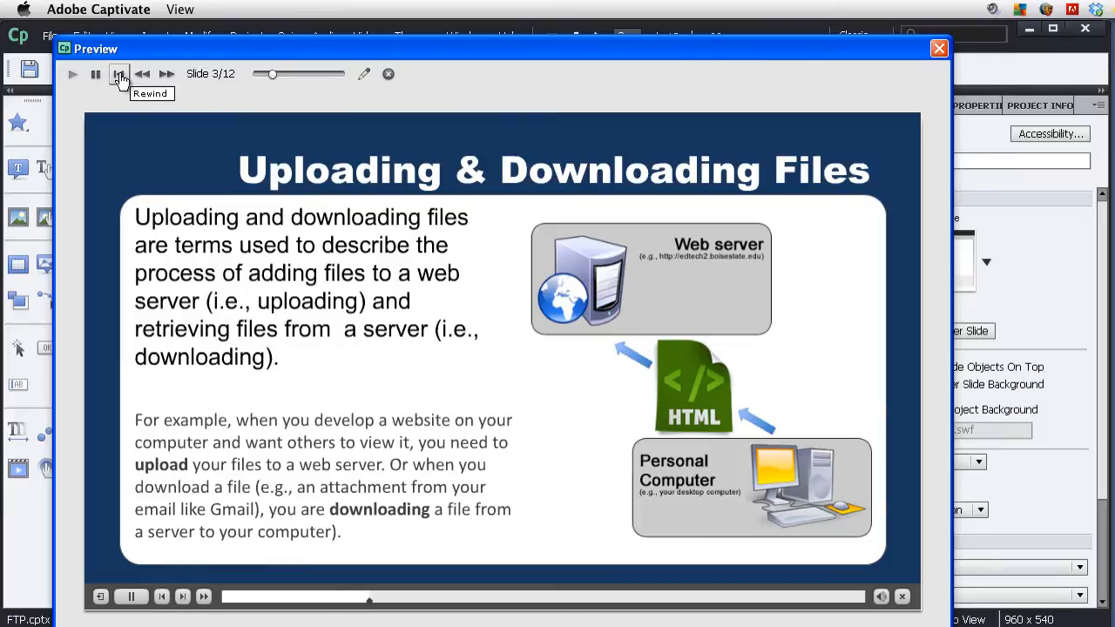
click(939, 48)
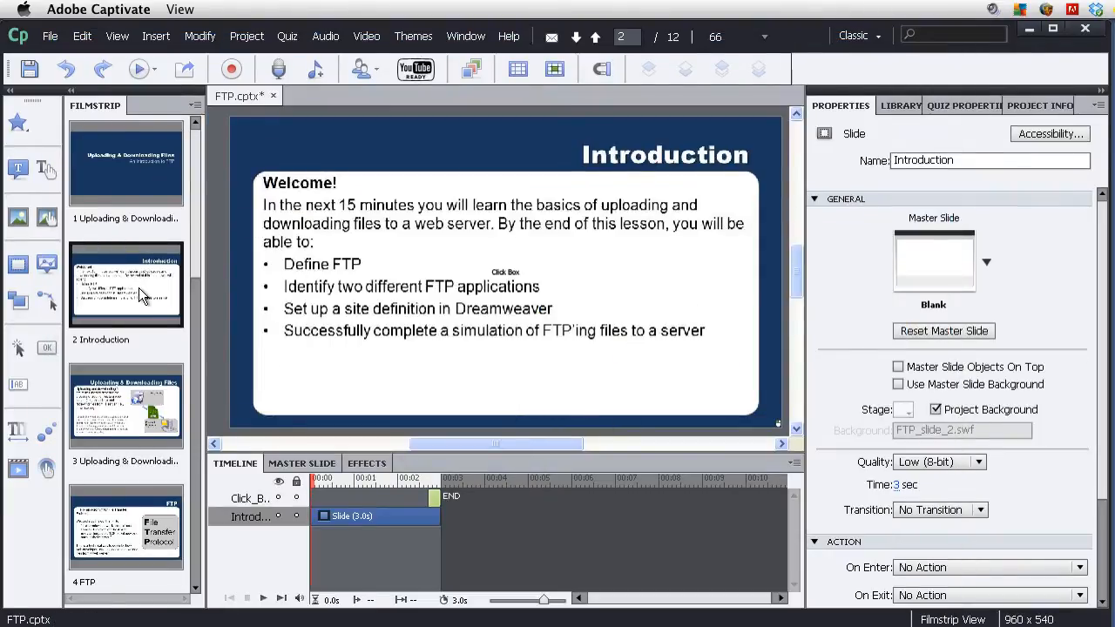
Insert a new button on the Introduction slide via Insert > Standard Objects.
click(155, 35)
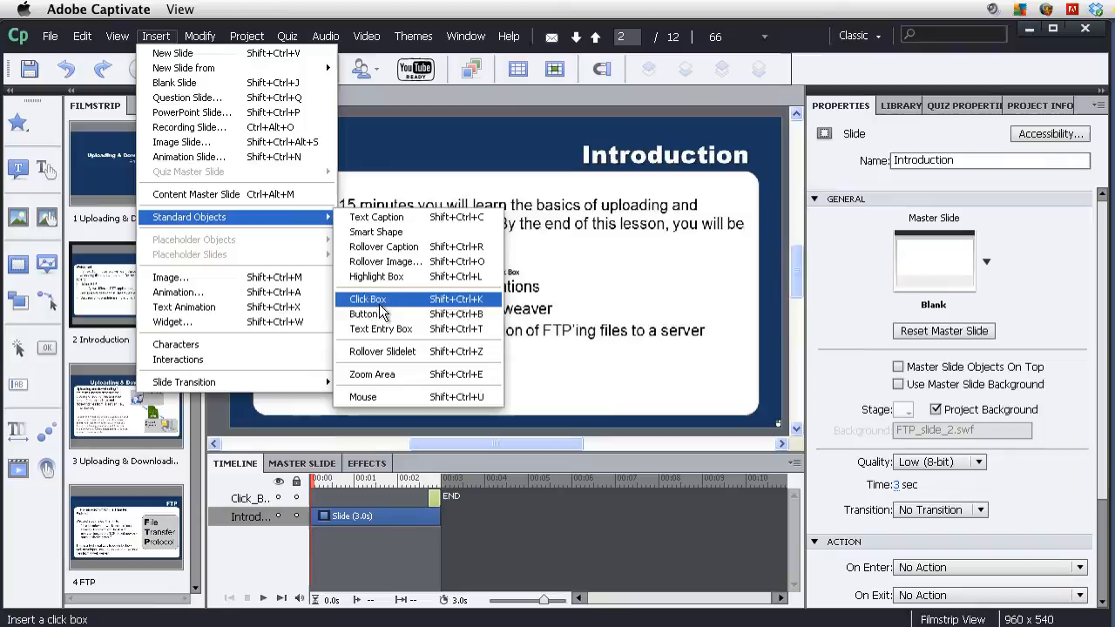
click(366, 300)
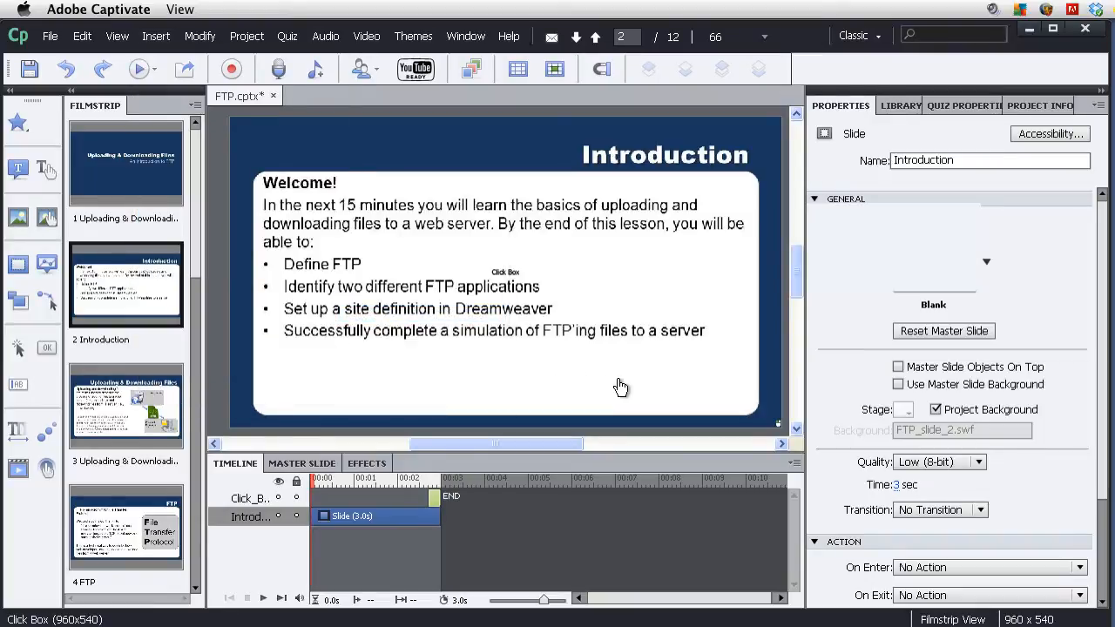
mouse_move(700, 394)
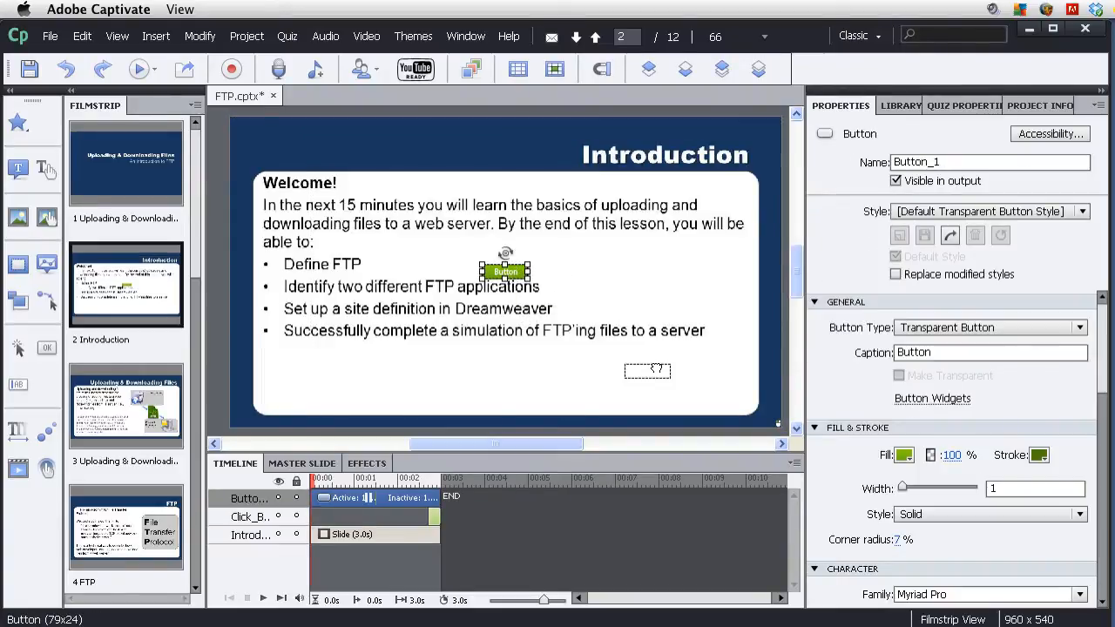
Place the button below the last bullet and caption it 'Forward'.
drag(505, 272, 686, 386)
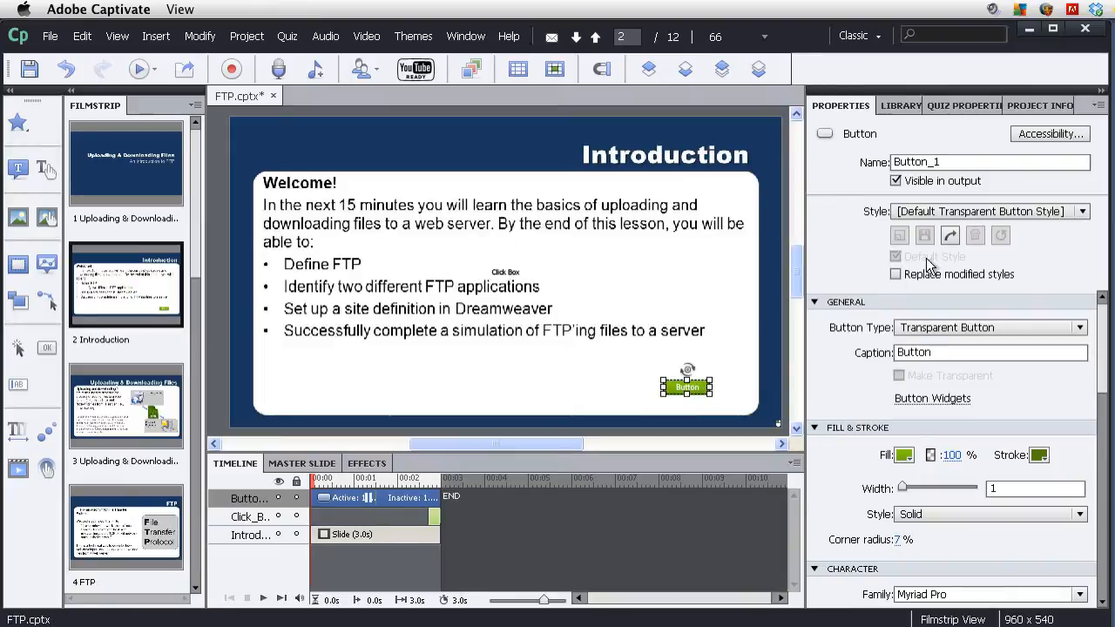
click(989, 351)
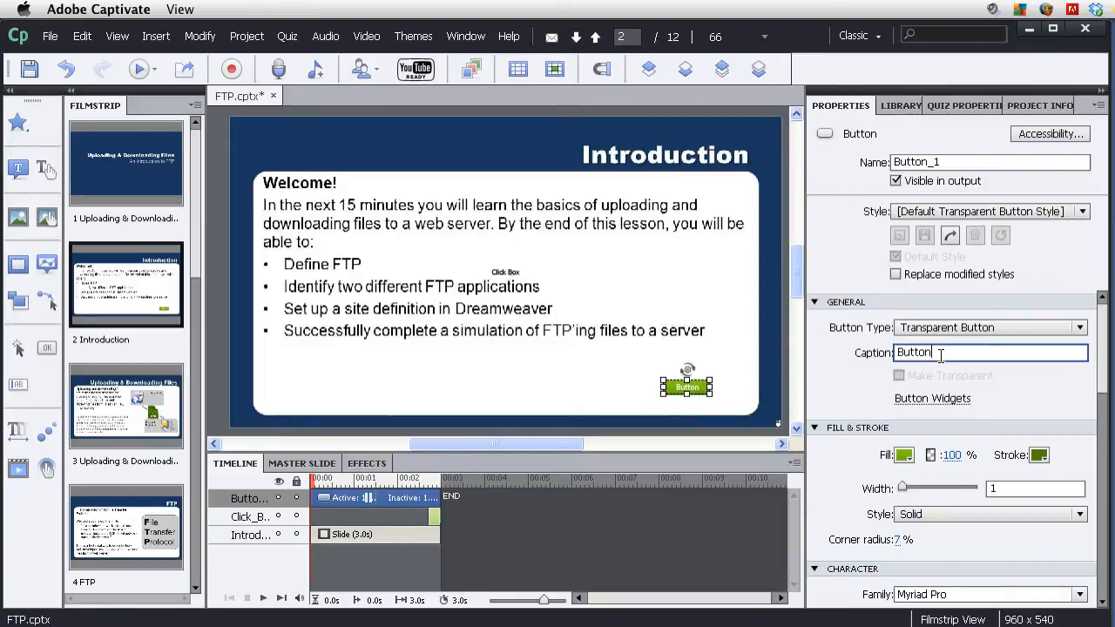
text(Forw)
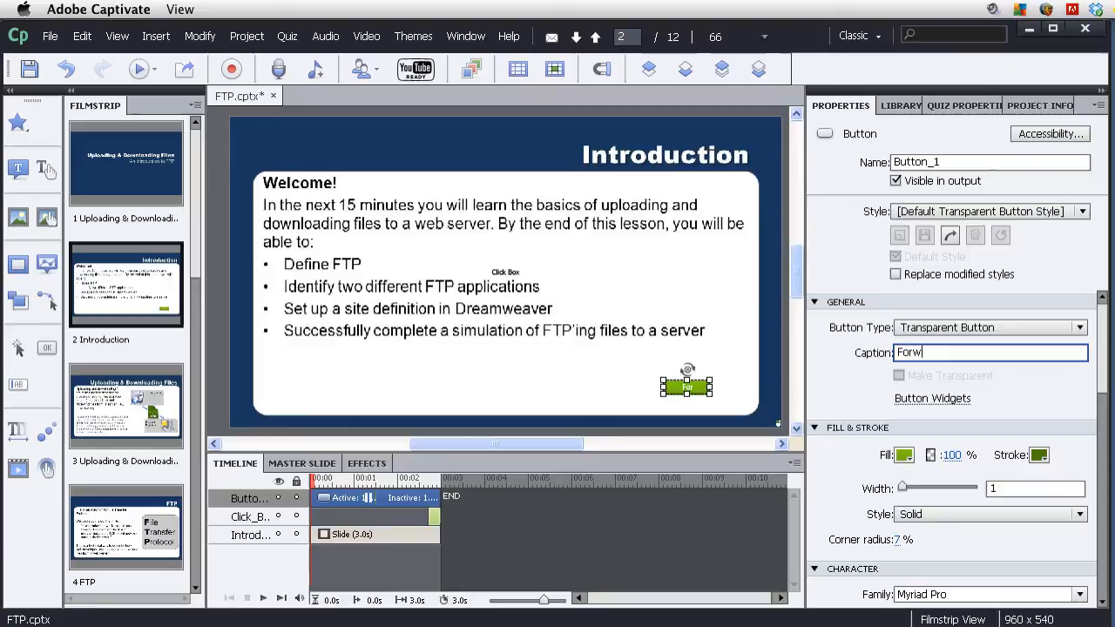
text(ard)
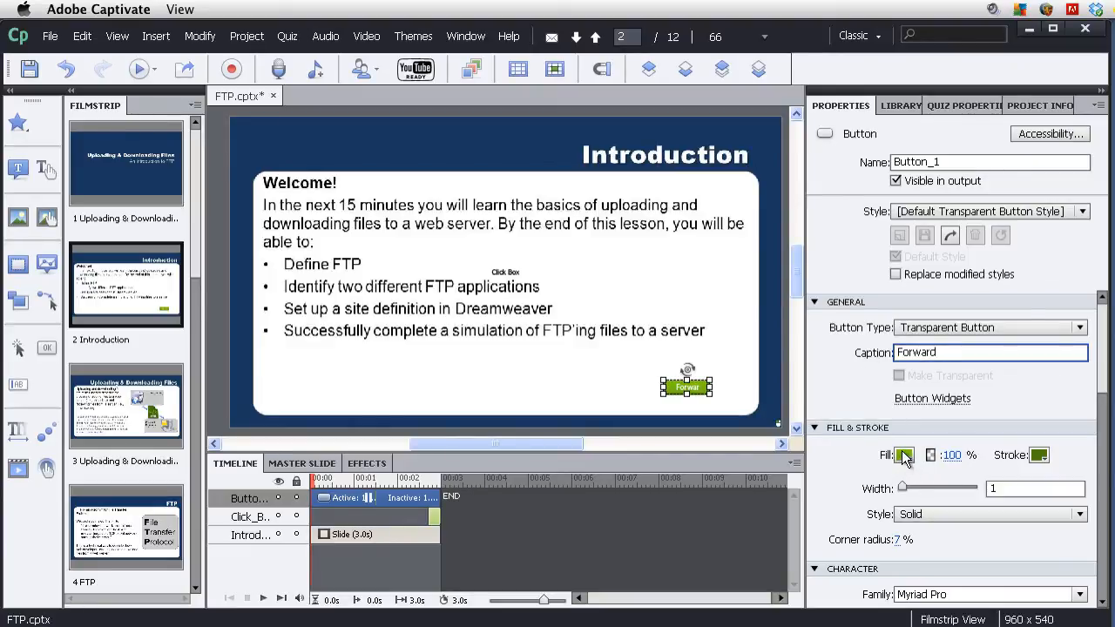
Change the Forward button's fill to a blue swatch.
click(903, 455)
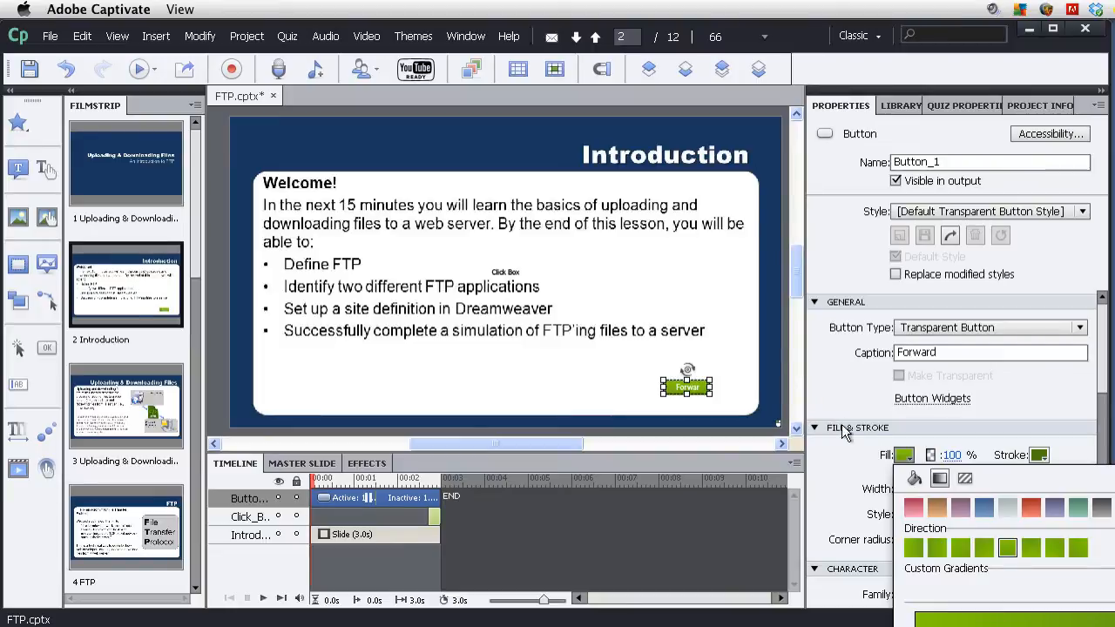
click(984, 508)
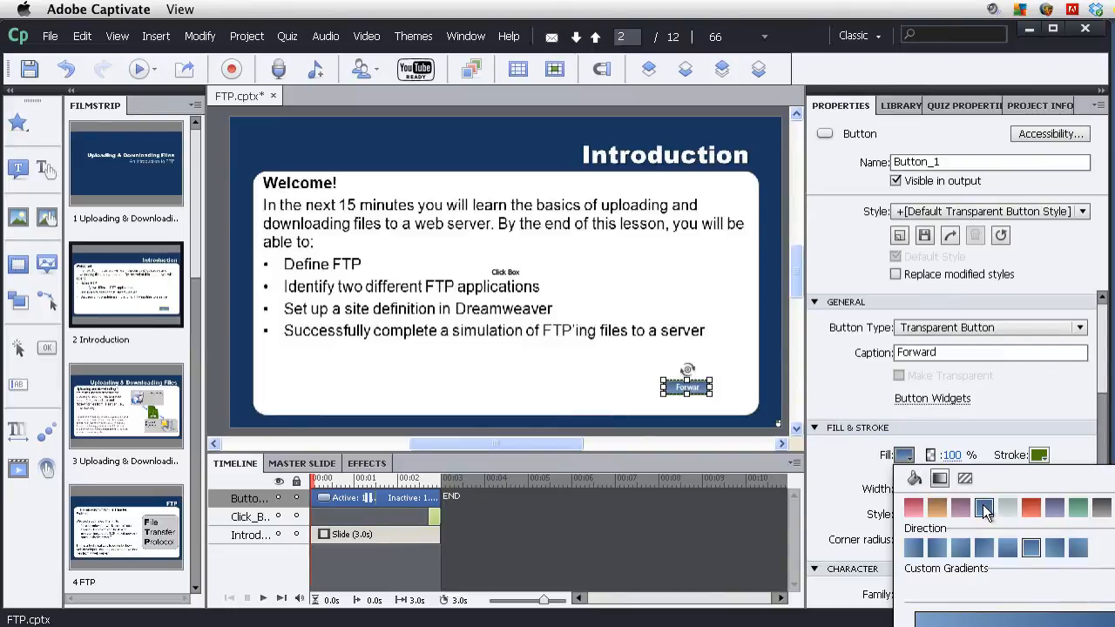
click(983, 508)
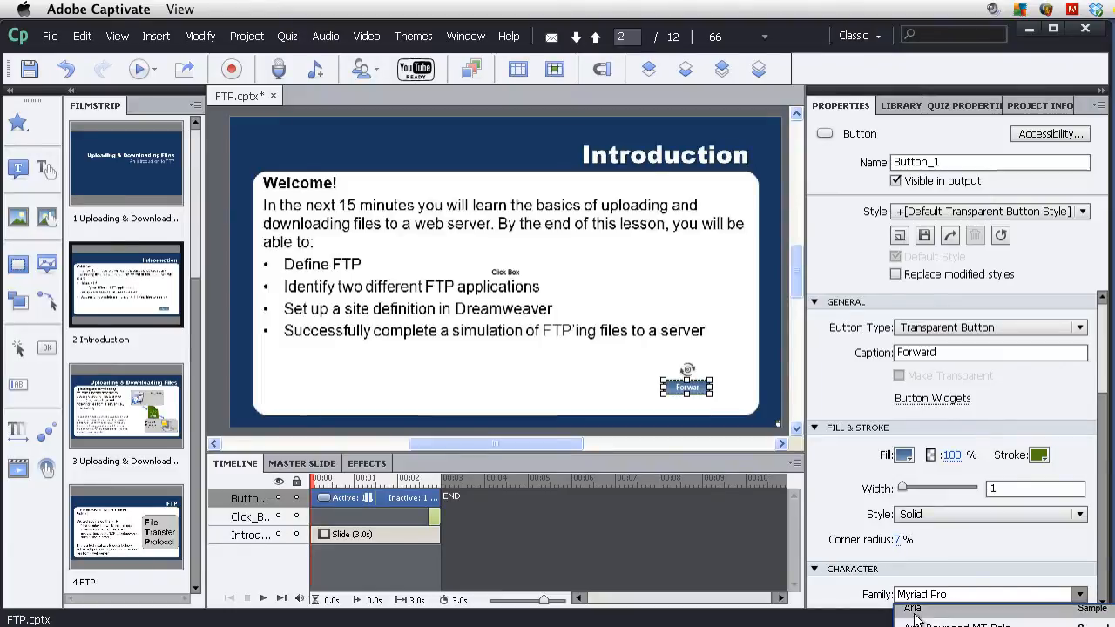
Set the caption font to Arial and give Button_1 the [Default Transparent Button Style].
click(913, 606)
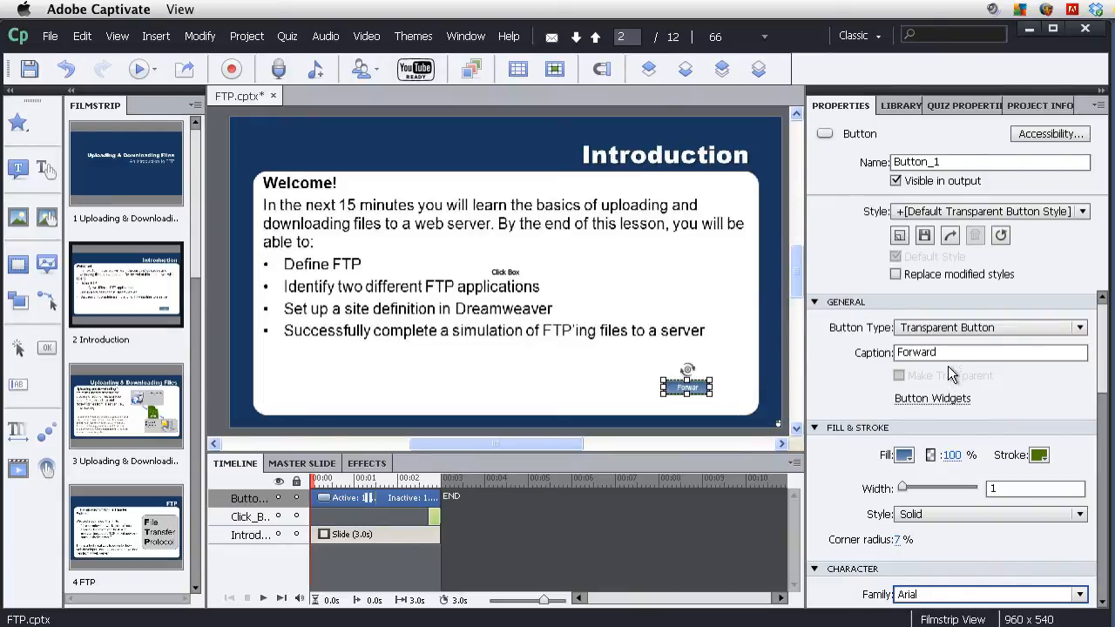
mouse_move(1019, 153)
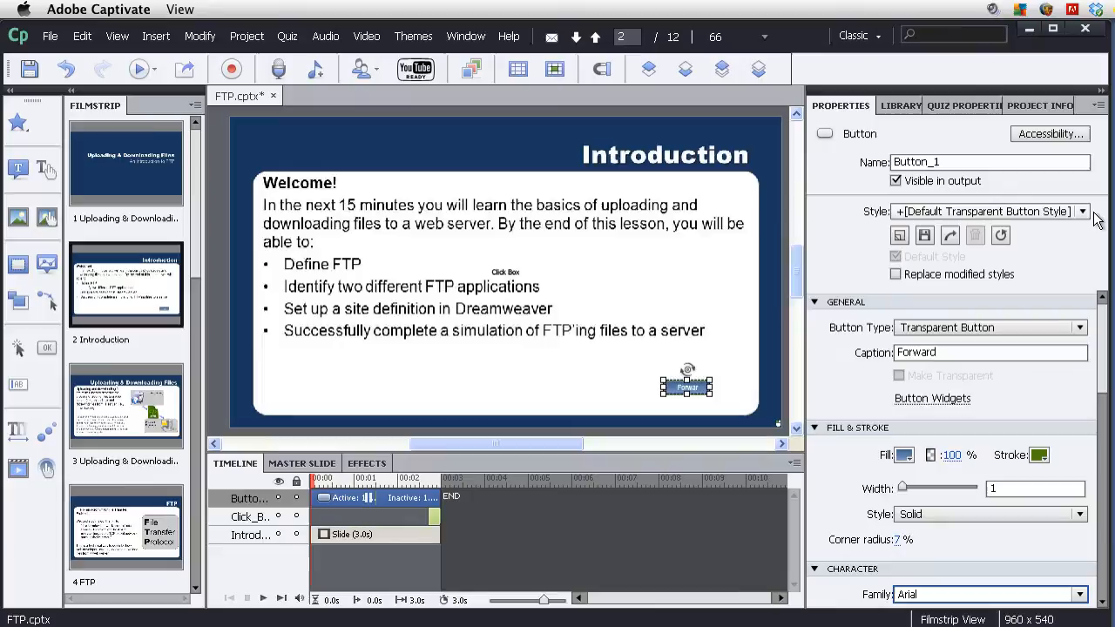
click(1082, 213)
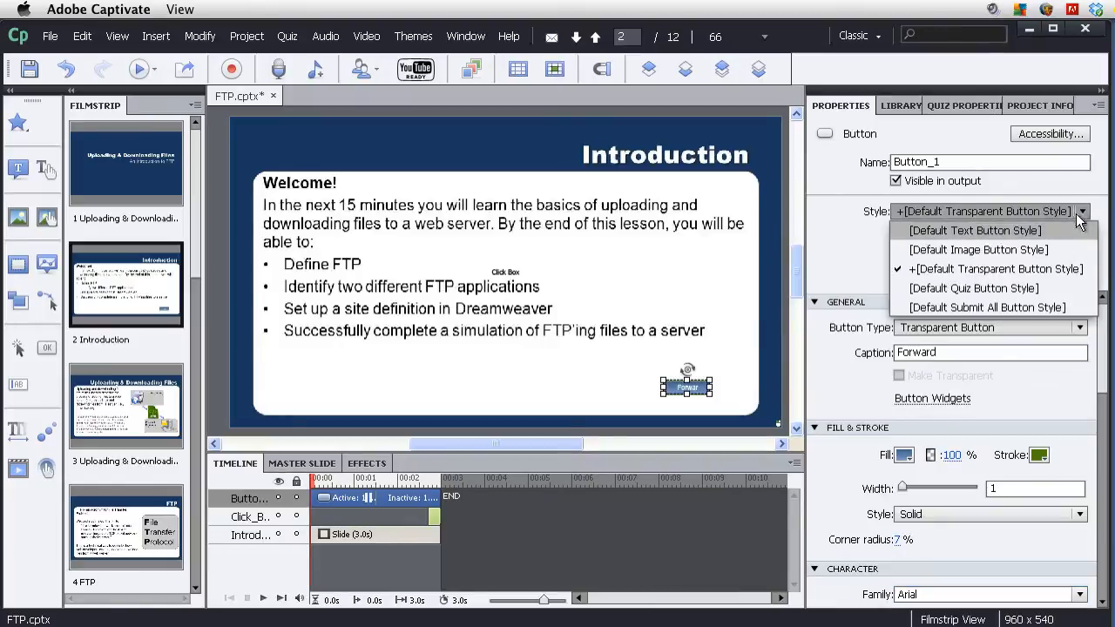
click(973, 230)
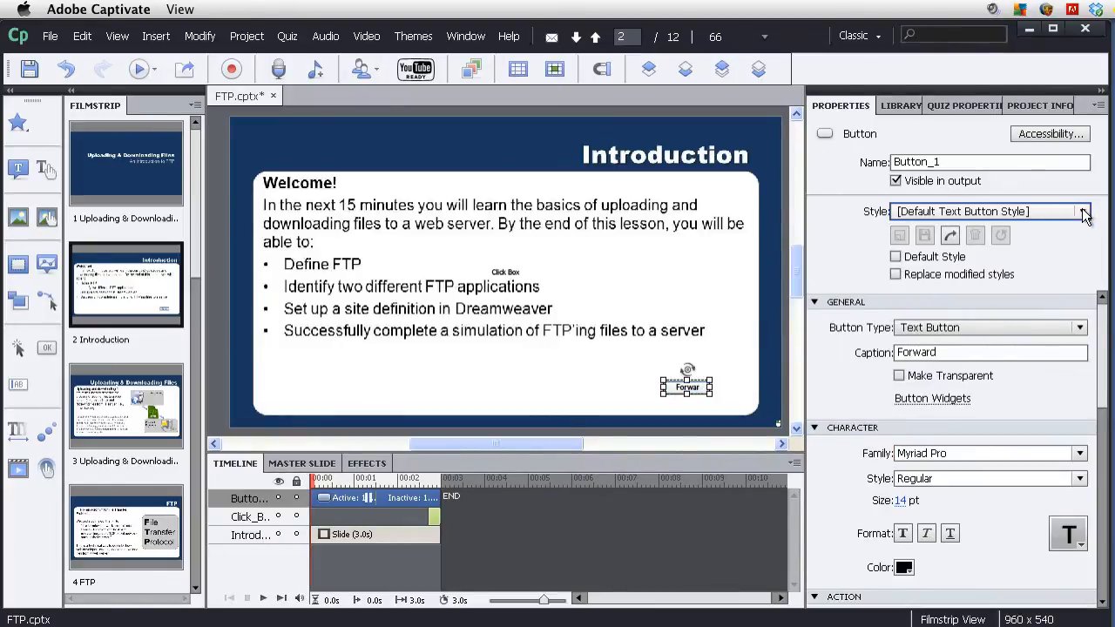
click(1083, 211)
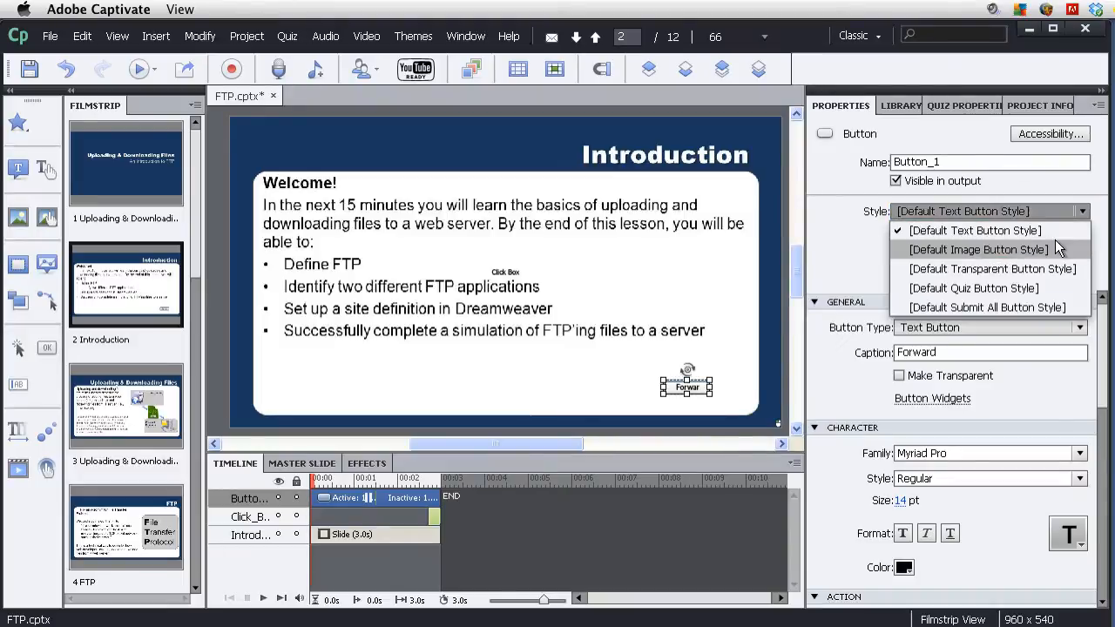
click(977, 249)
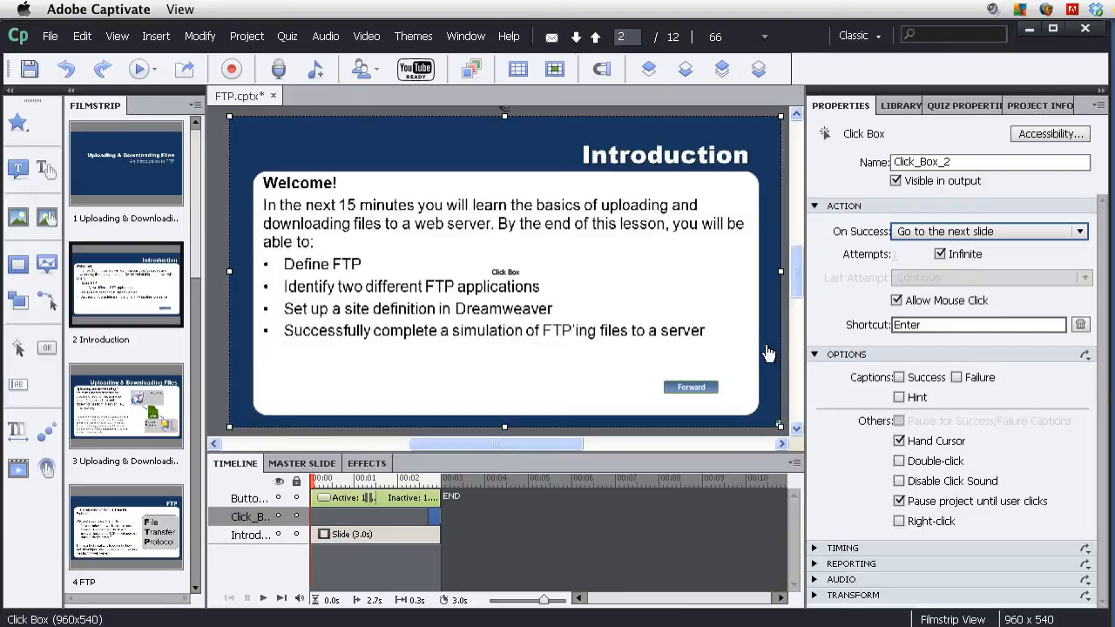
Turn on Reflection and an Outer shadow for the Forward button.
click(690, 387)
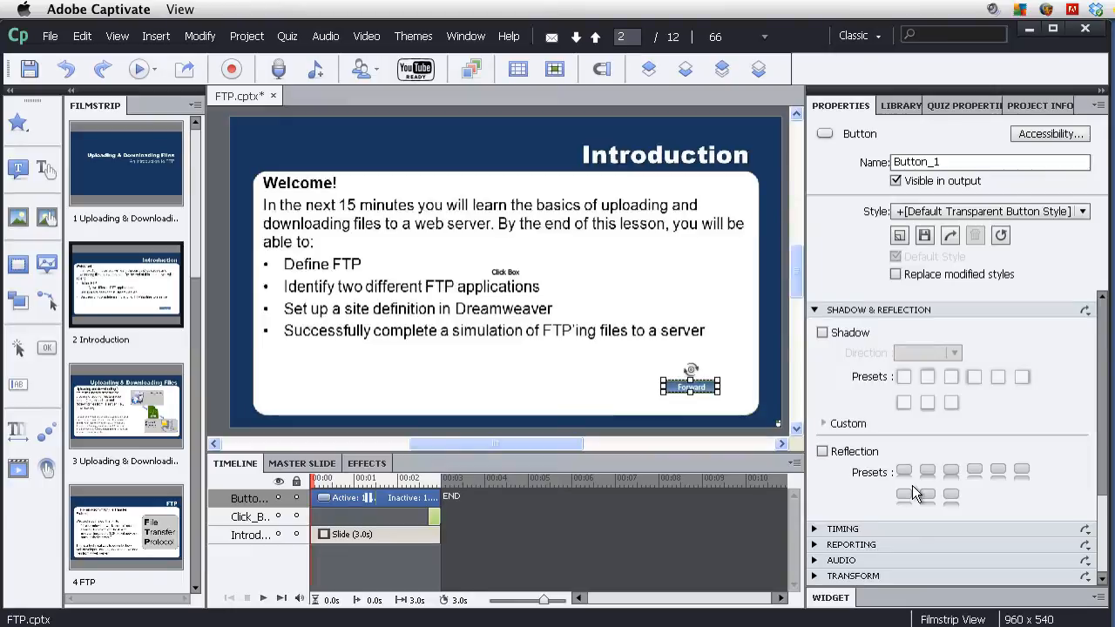
click(822, 451)
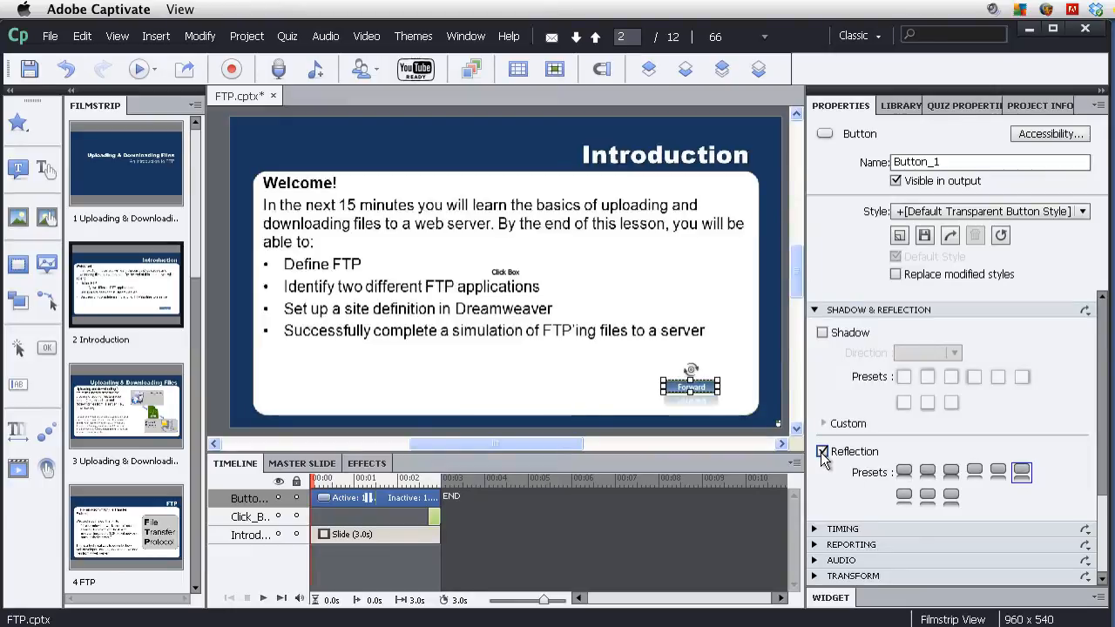
click(822, 331)
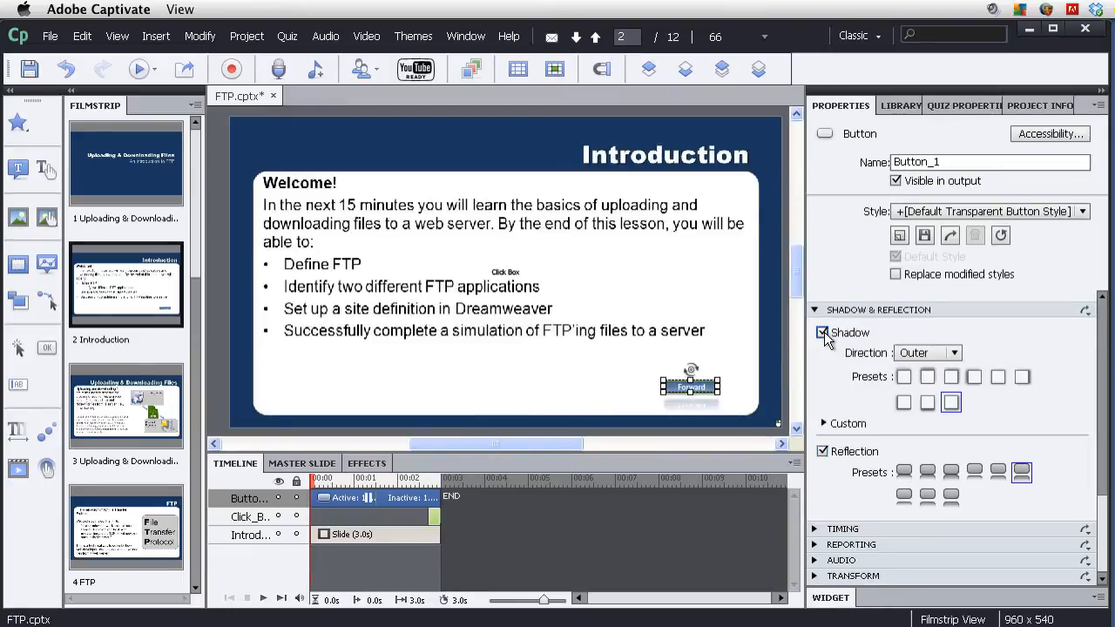
click(822, 451)
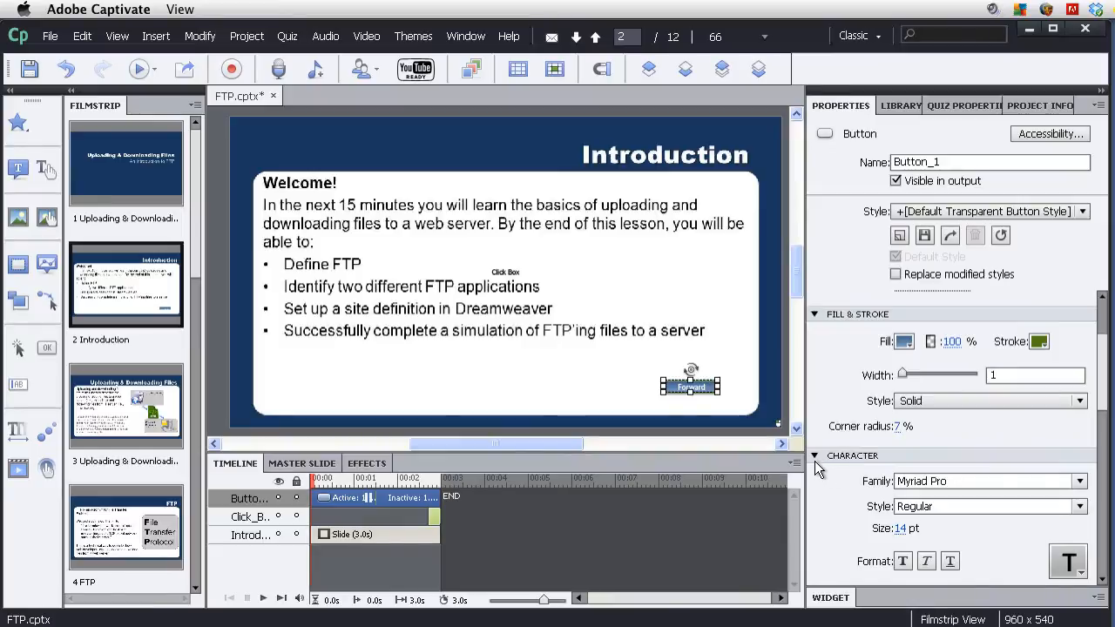
click(813, 313)
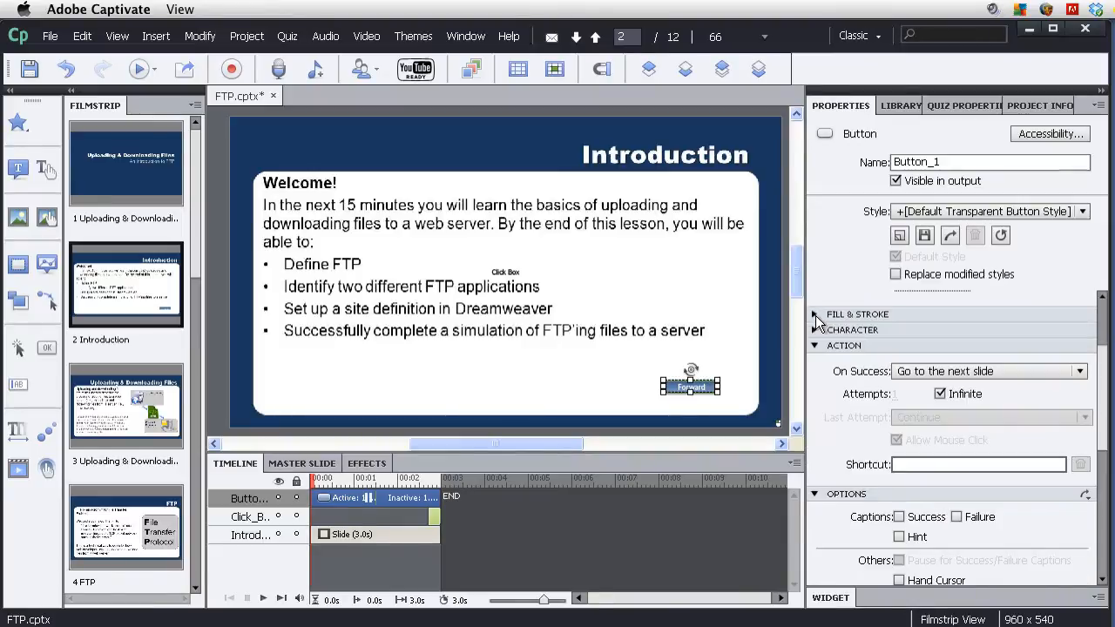
click(845, 303)
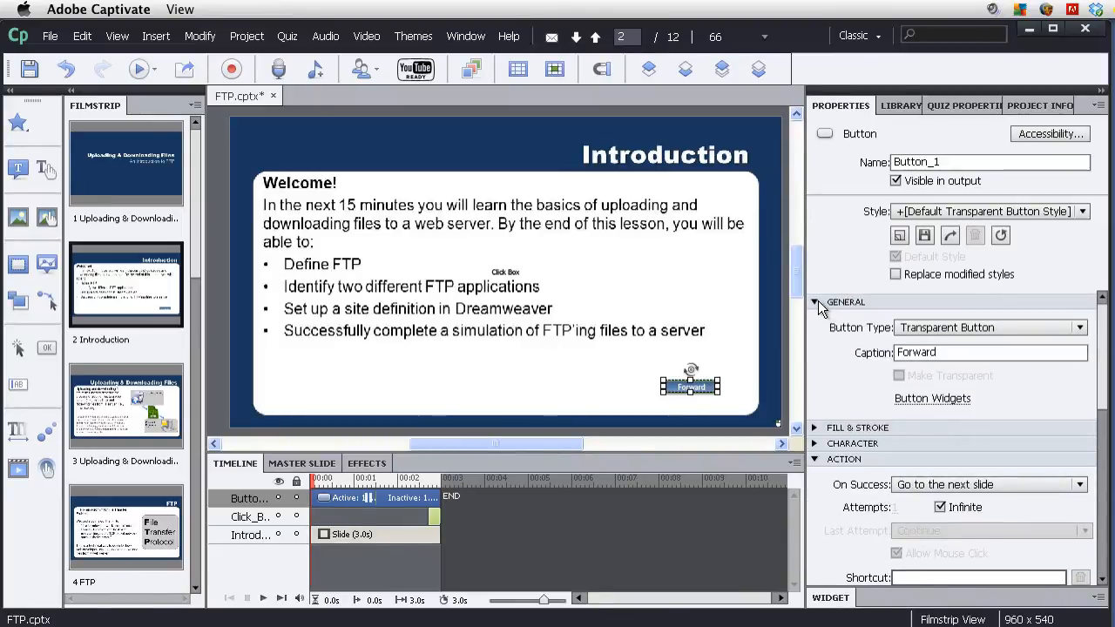
click(815, 301)
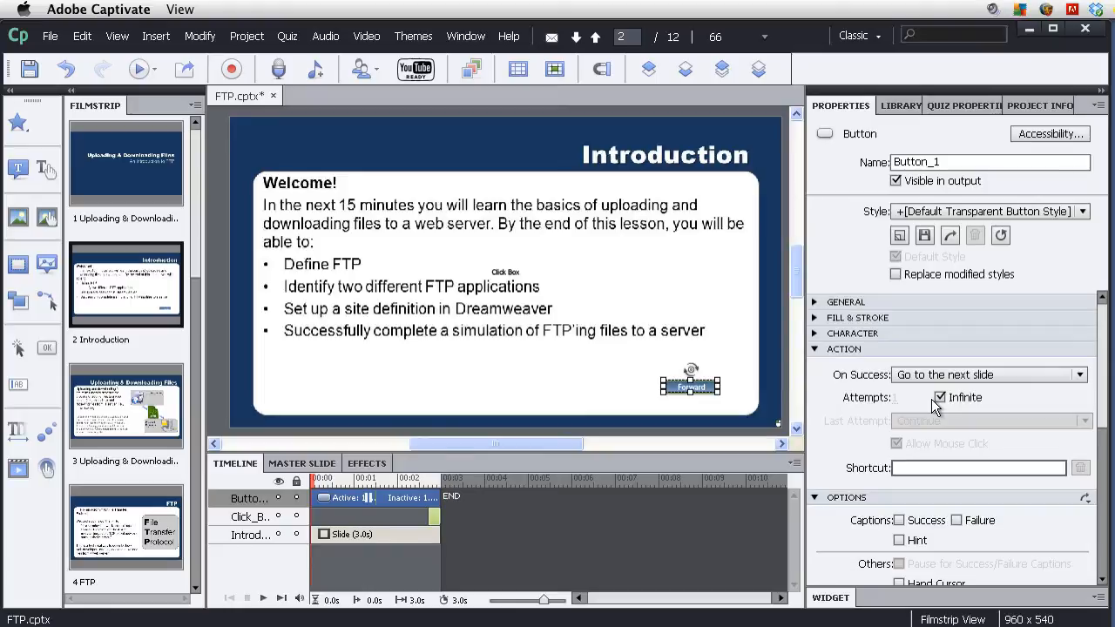
click(249, 516)
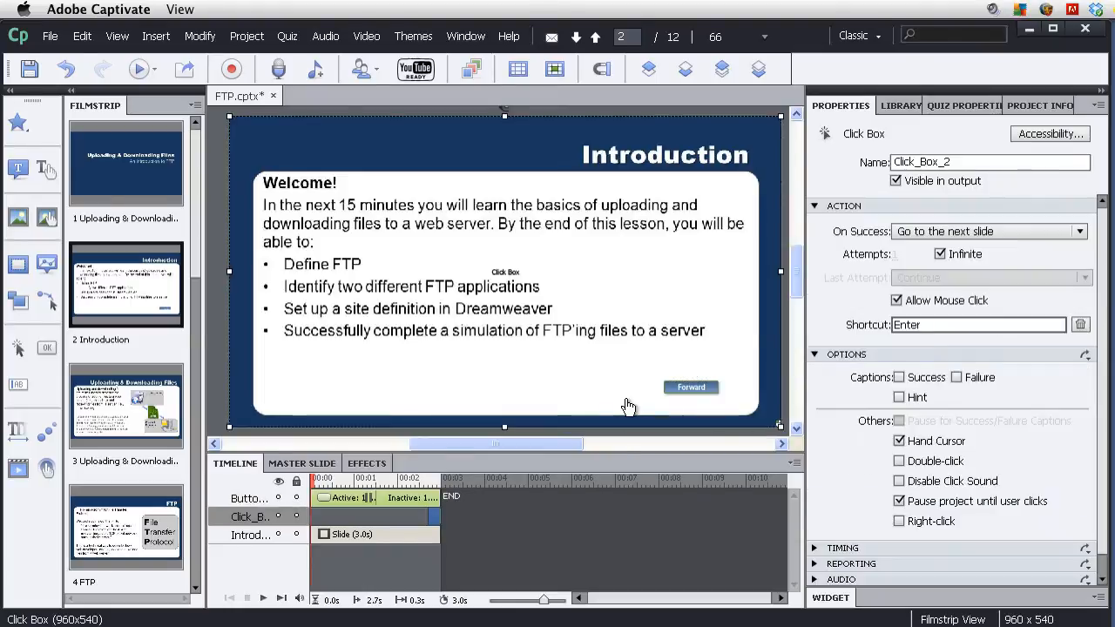
click(690, 387)
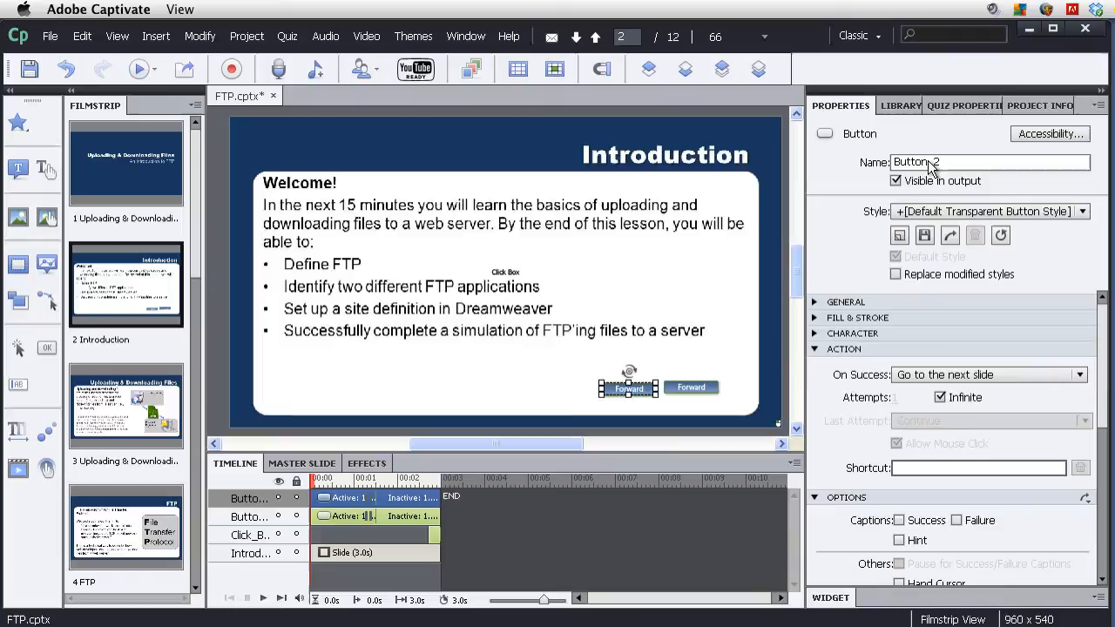
Caption Button_2 'Back' with On Success 'Go to the previous slide', then select both buttons.
click(844, 303)
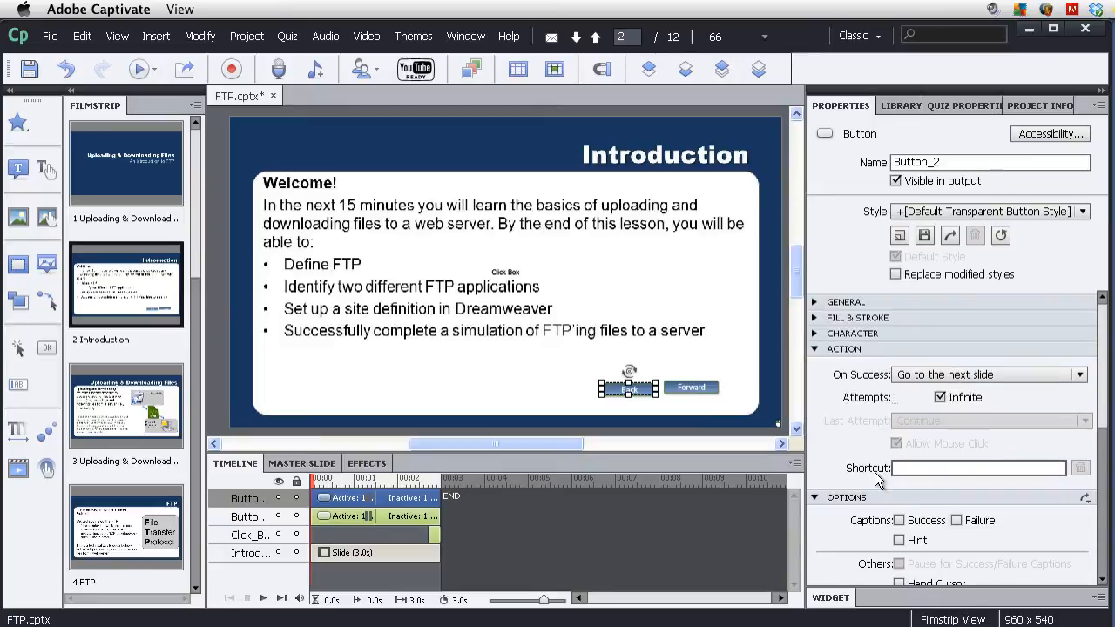
click(1078, 374)
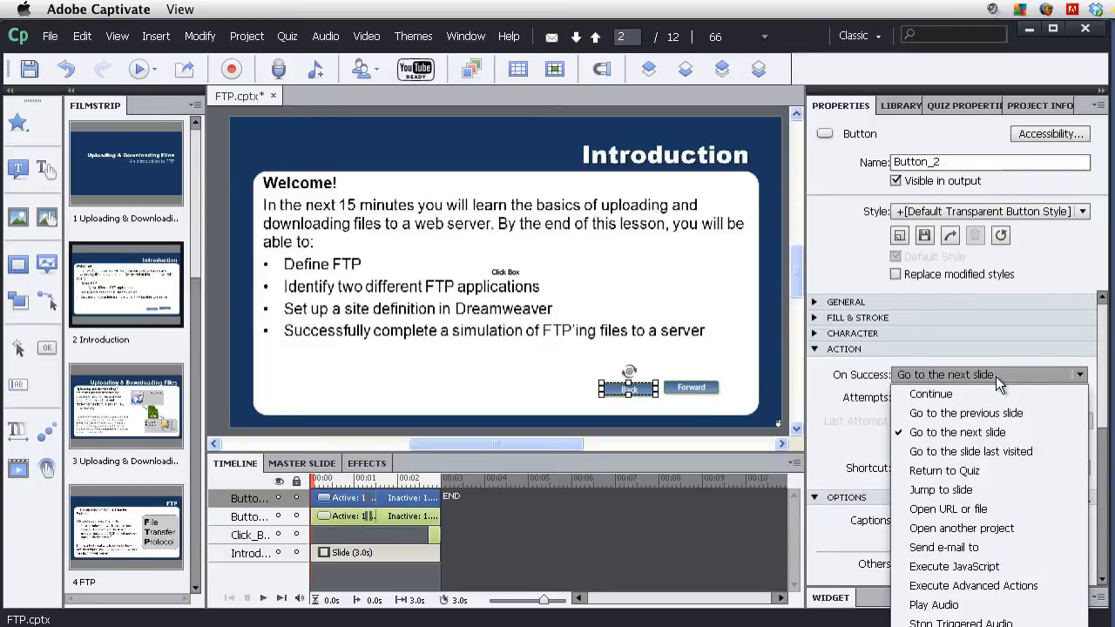
mouse_move(965, 413)
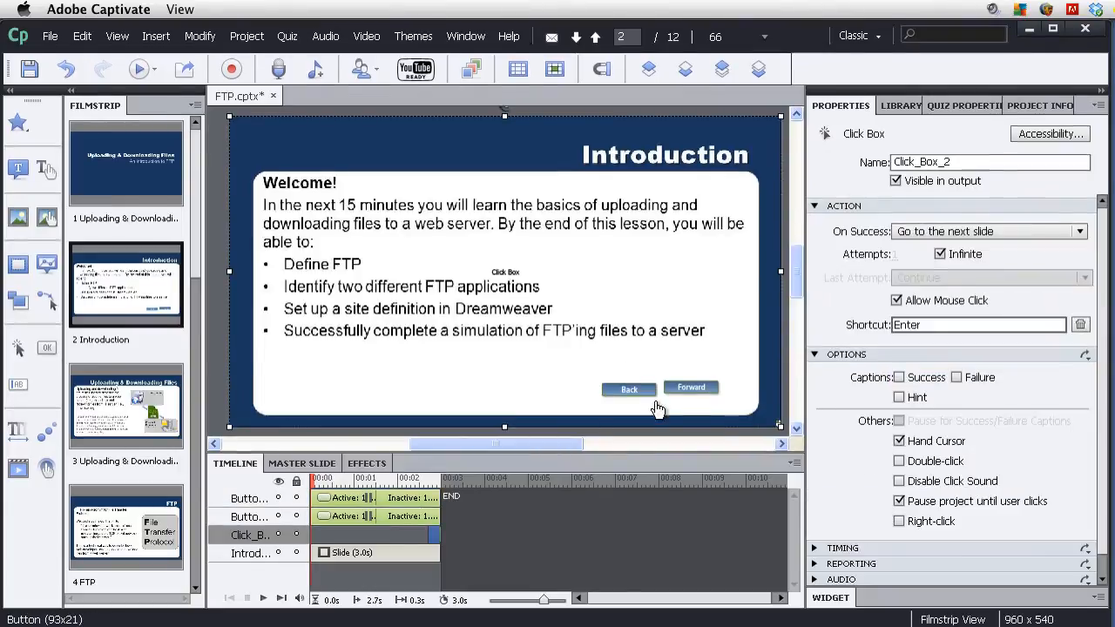
click(690, 387)
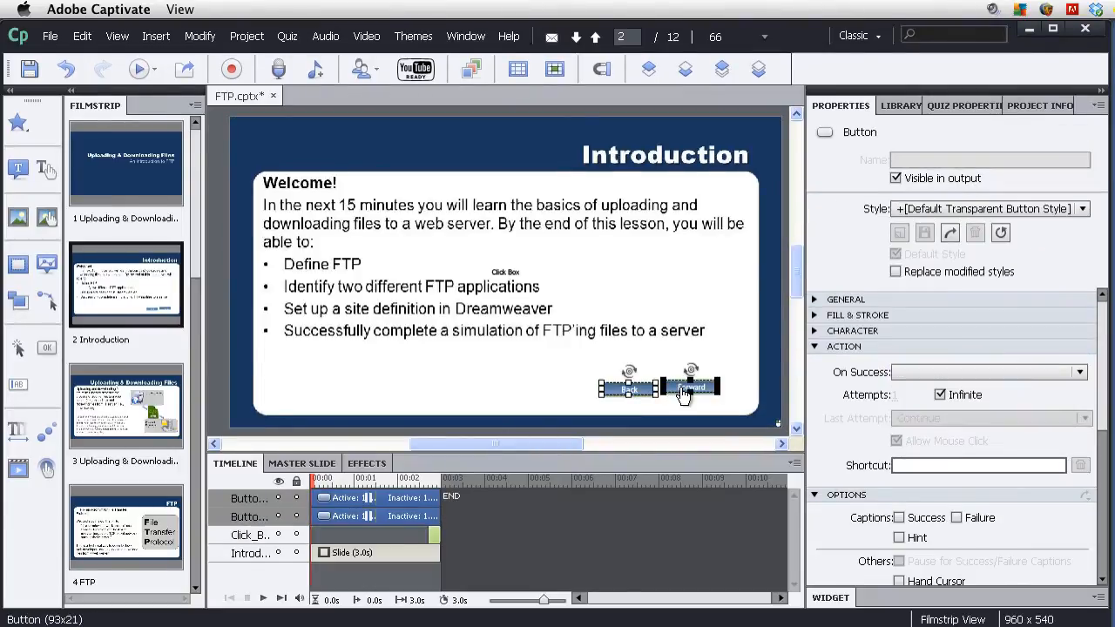
Align the selected Back and Forward buttons with each other from the context menu.
right_click(688, 387)
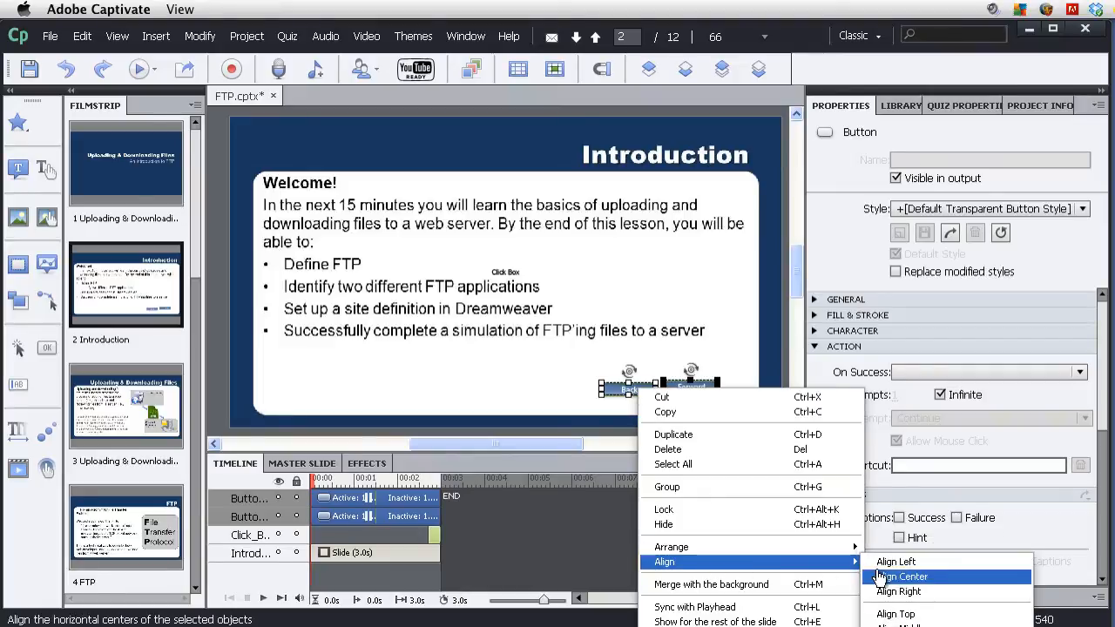
click(902, 574)
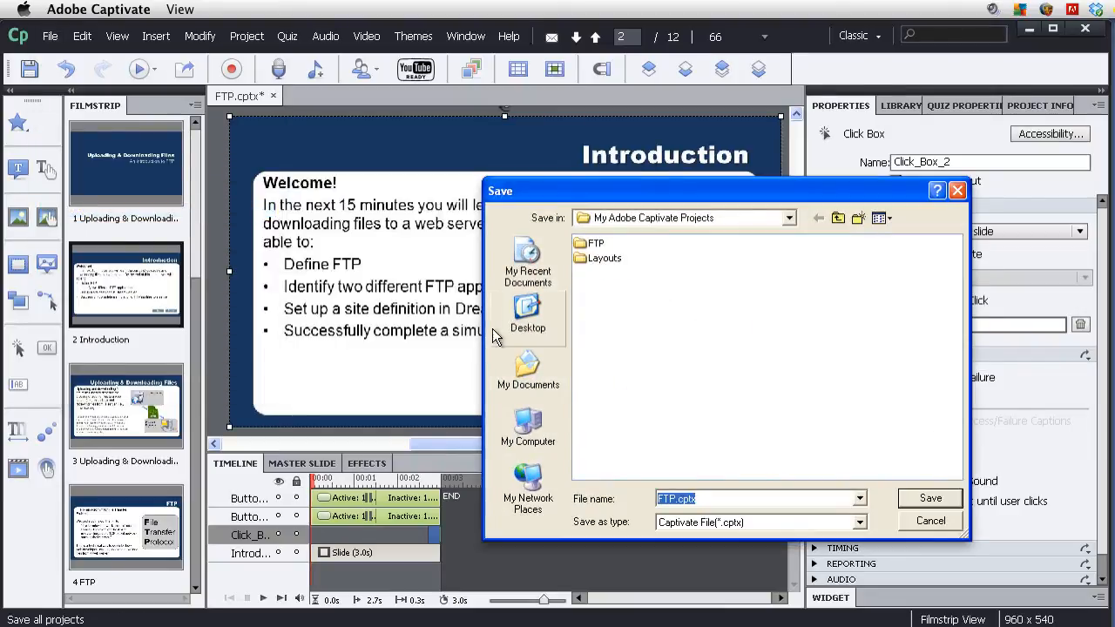
Save the project as FTP.cptx and preview it in the web browser (F12).
click(930, 499)
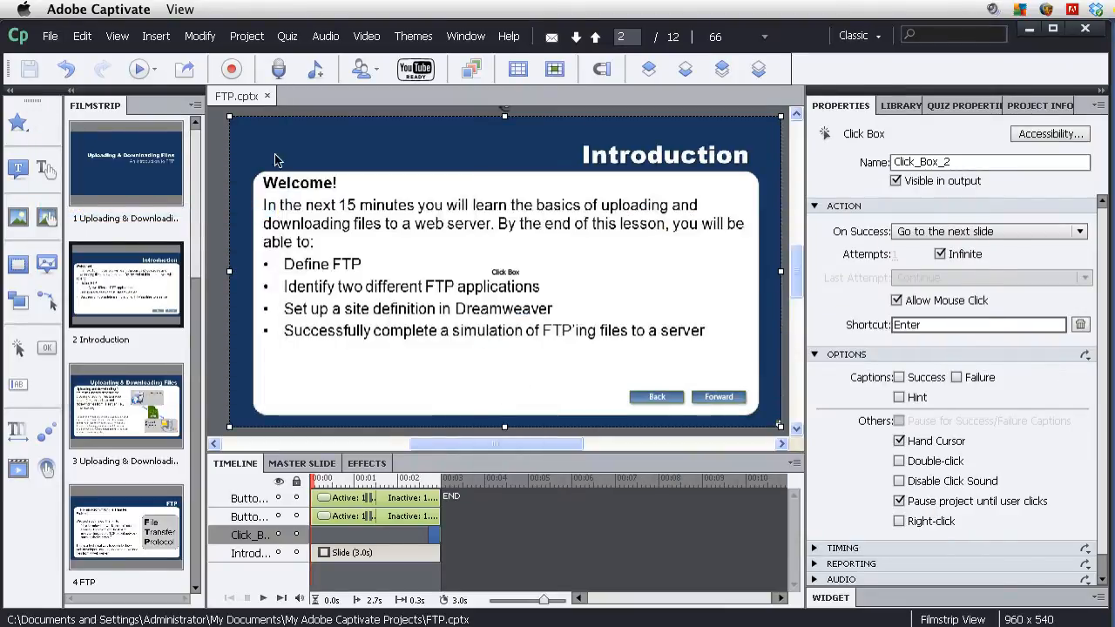
click(49, 35)
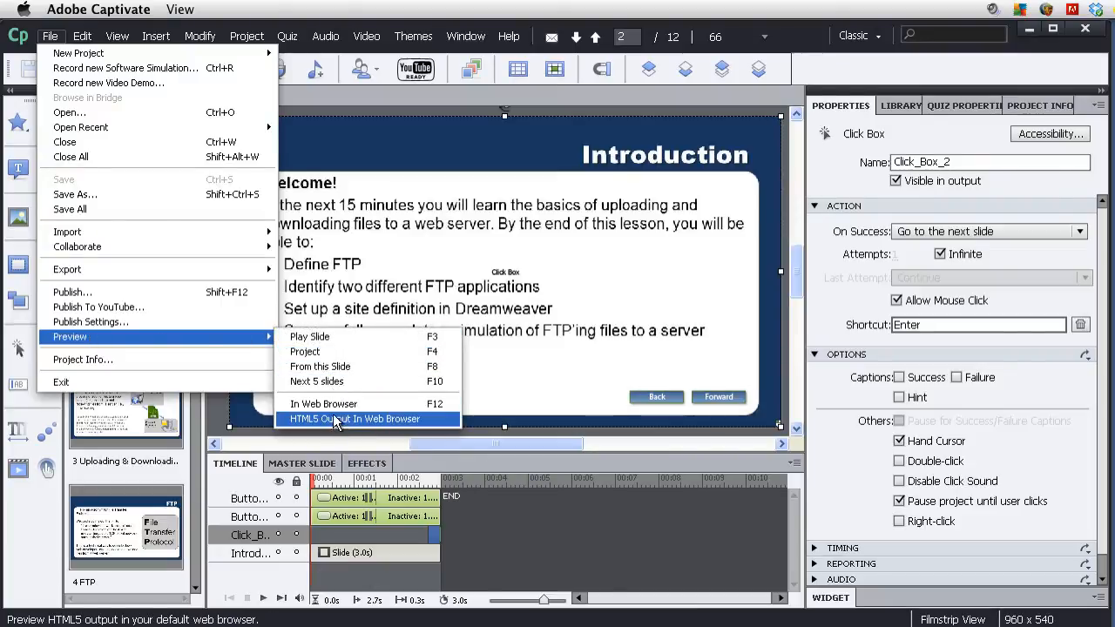
mouse_move(314, 427)
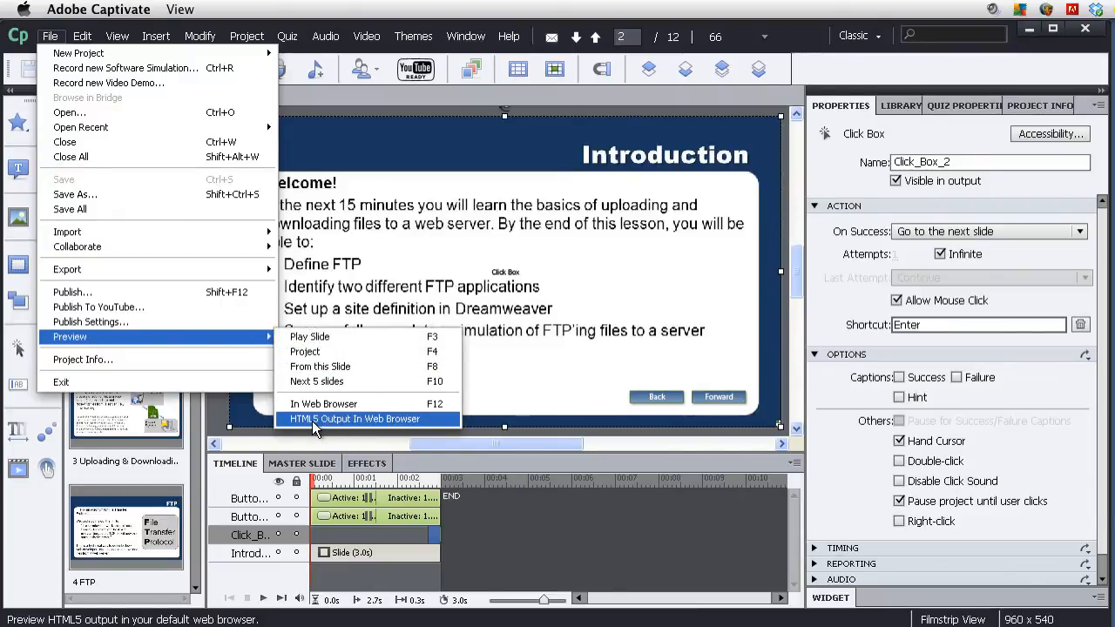
mouse_move(324, 404)
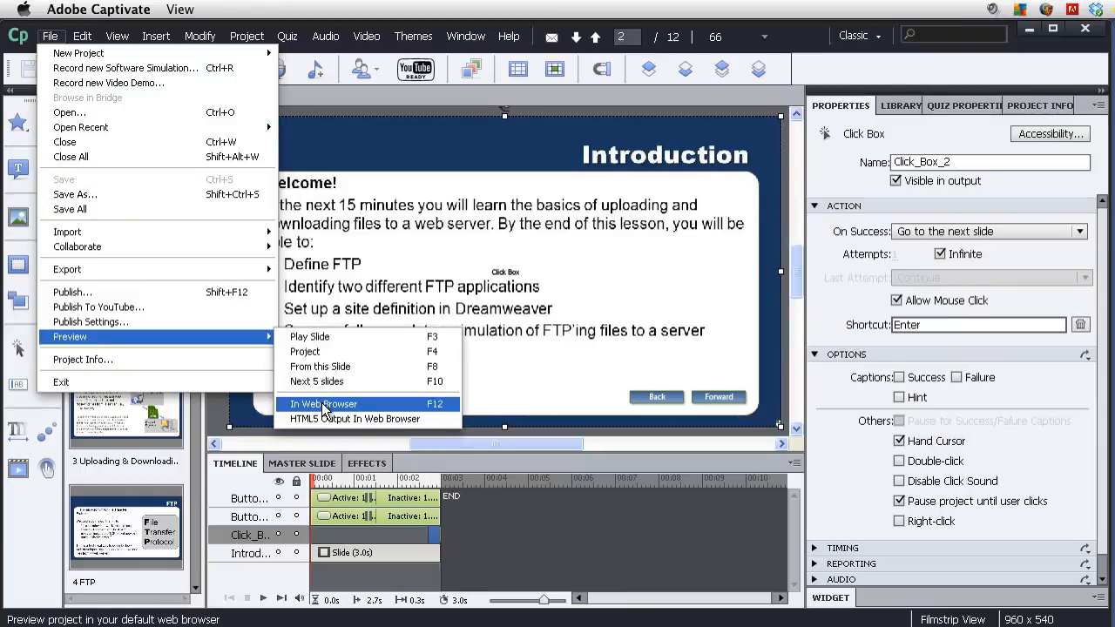
click(322, 404)
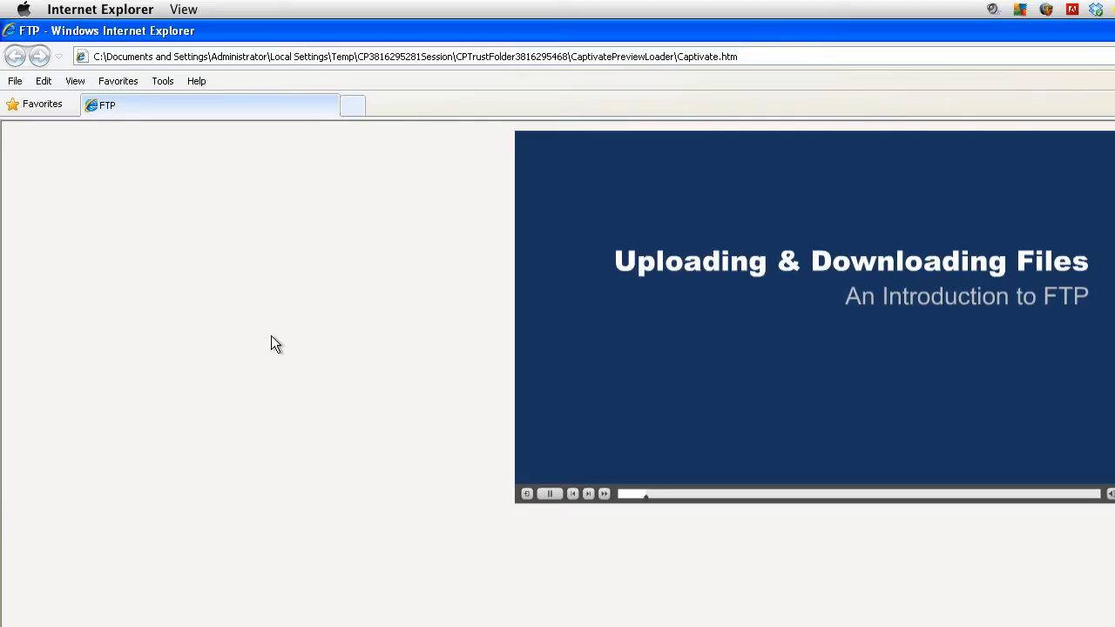
Play the browser preview through to the Introduction slide.
click(551, 495)
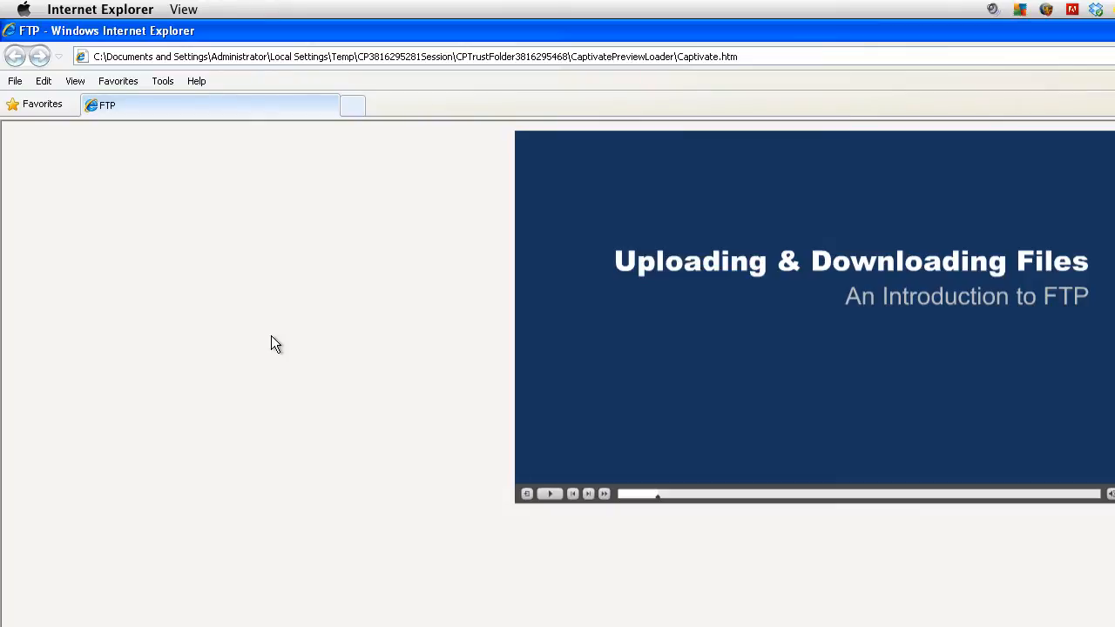
click(1031, 32)
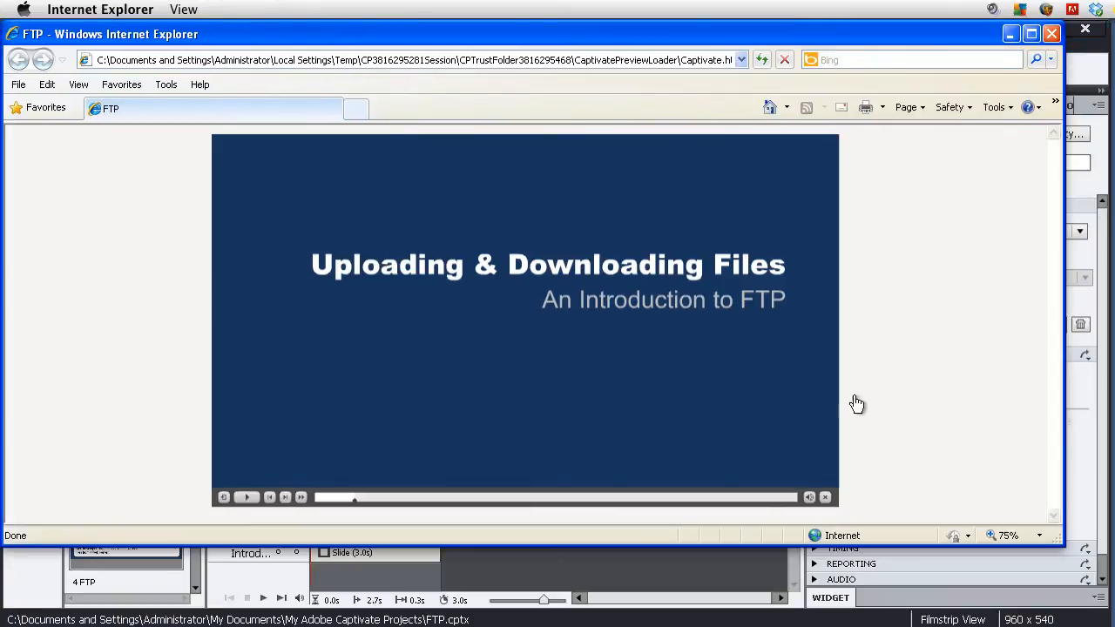
click(247, 498)
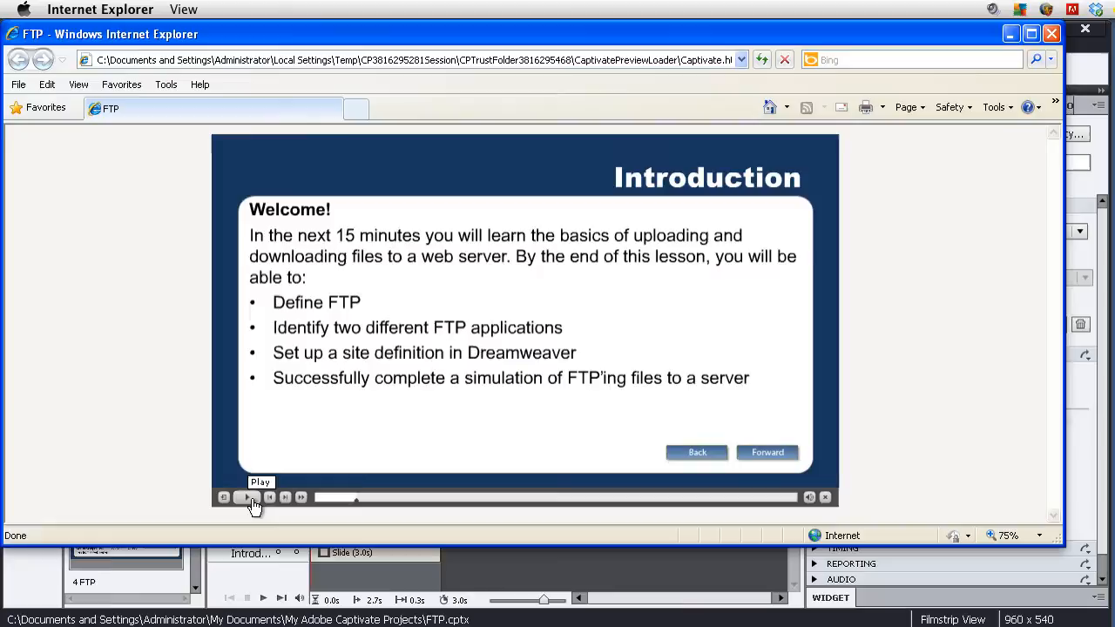
click(247, 498)
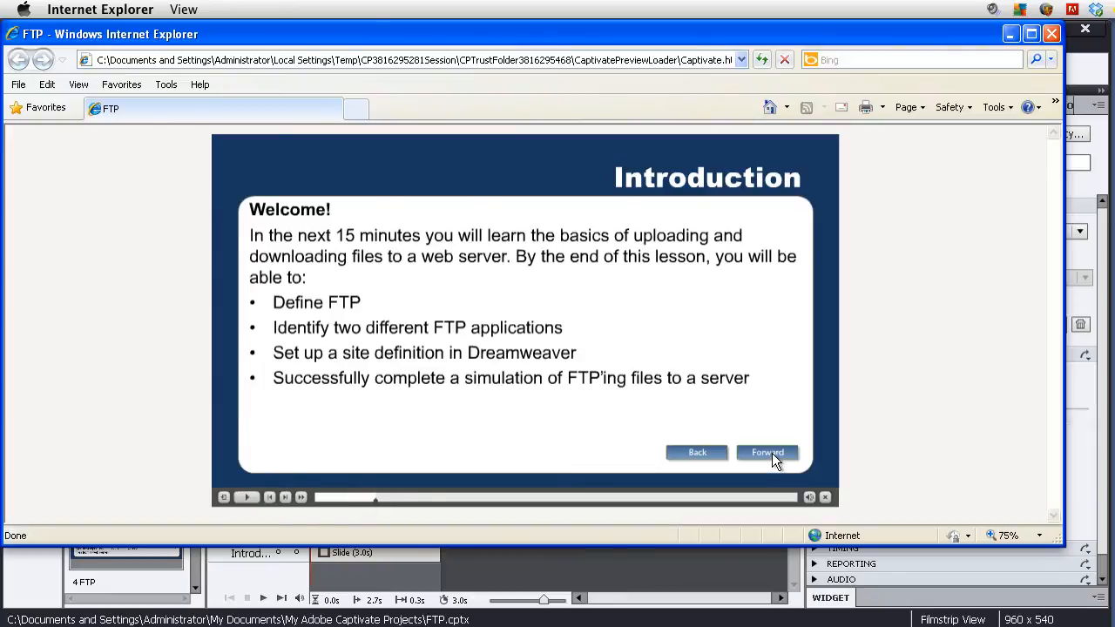
Test Forward and Back between Introduction and Uploading & Downloading Files, then close the preview.
click(766, 452)
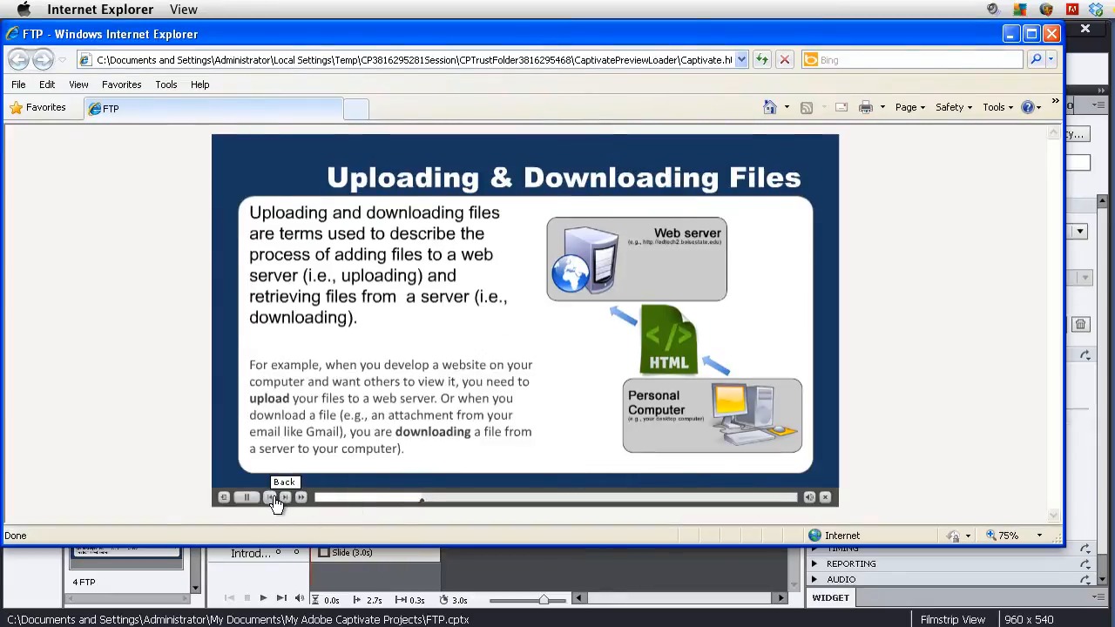
click(272, 498)
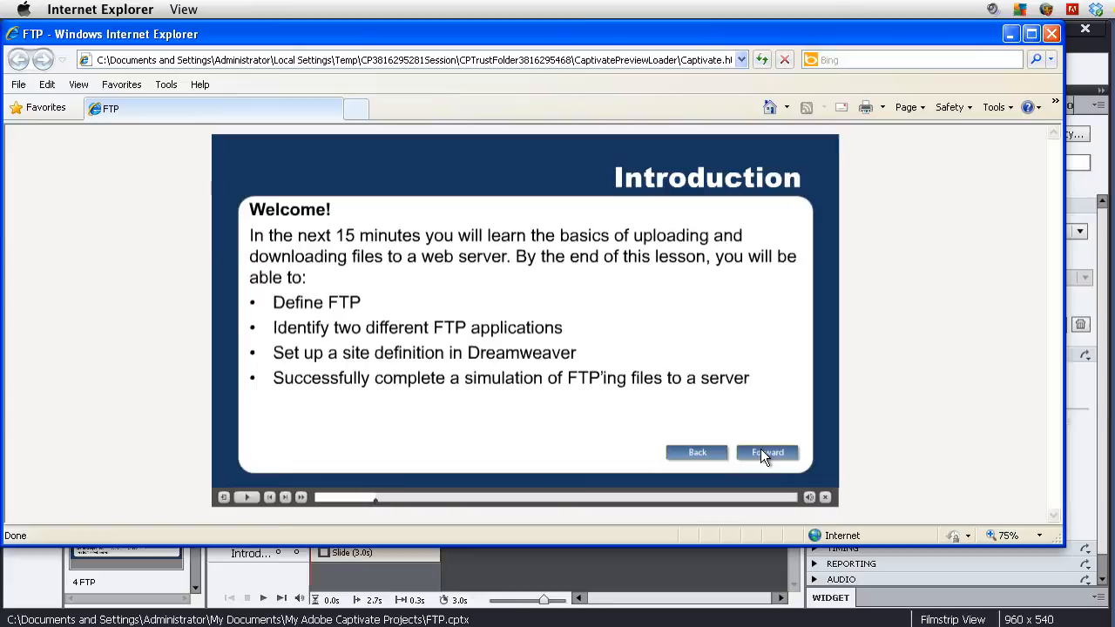
click(766, 453)
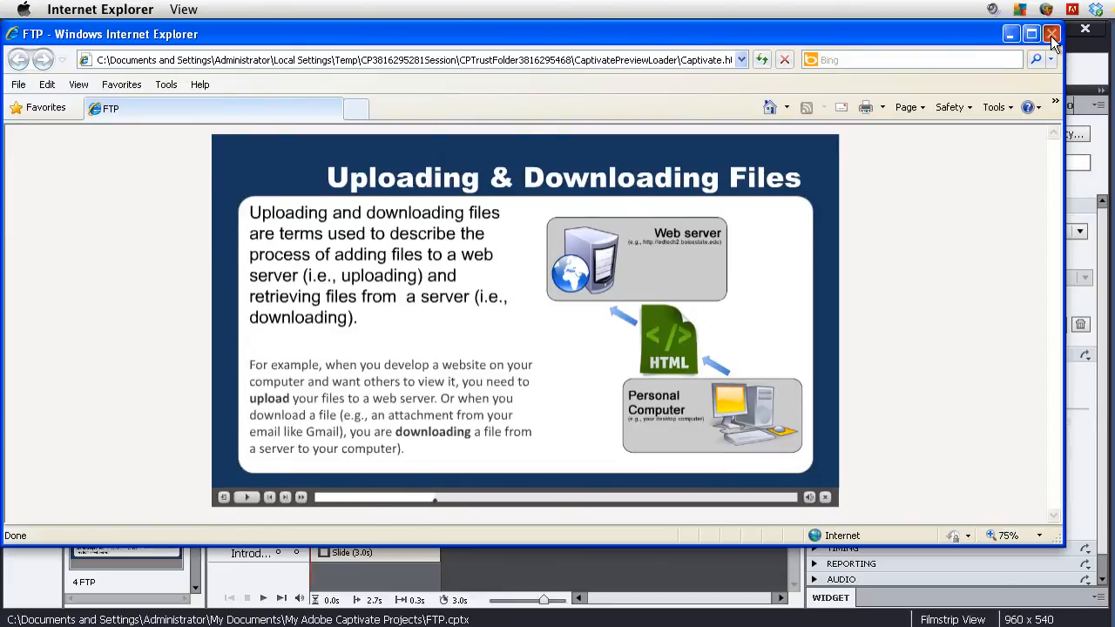
click(1052, 33)
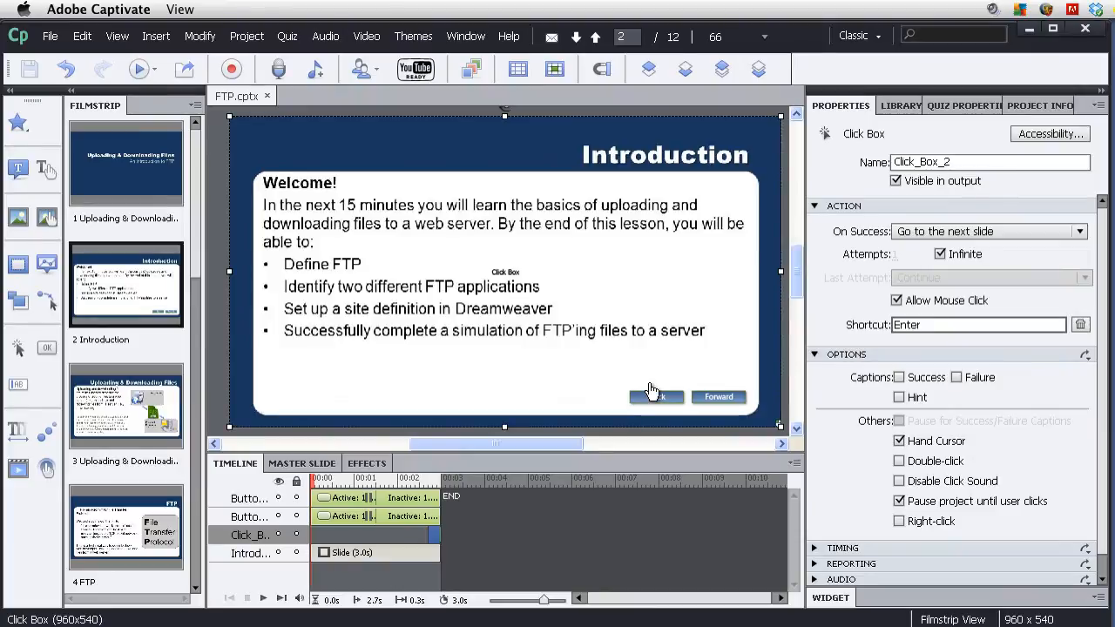
Group the Back and Forward buttons into one object and start copying the group.
click(655, 397)
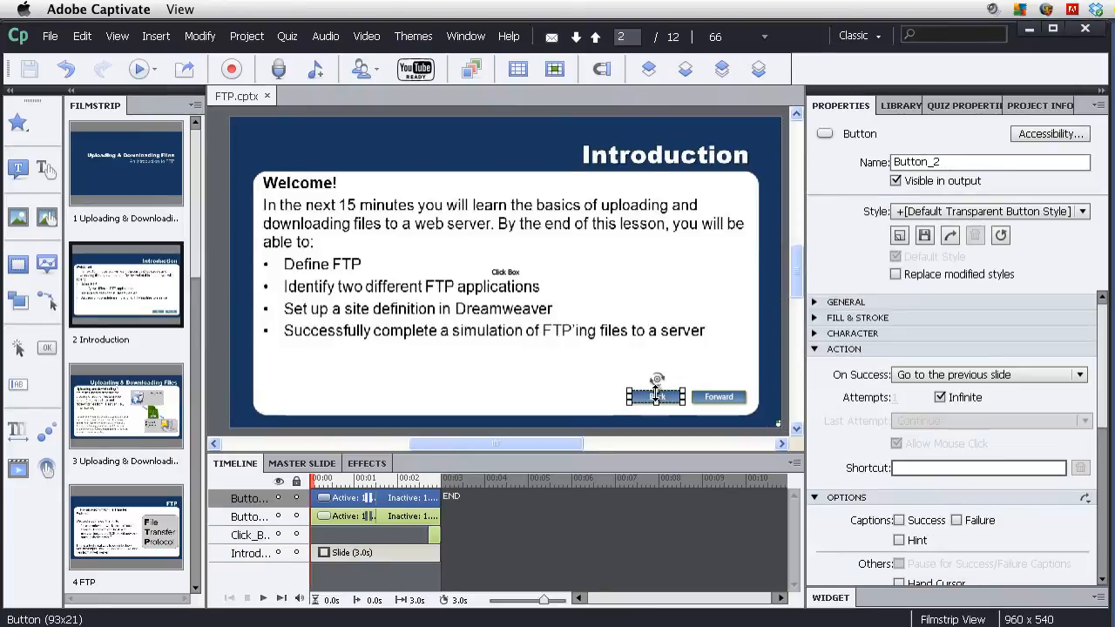
mouse_move(723, 401)
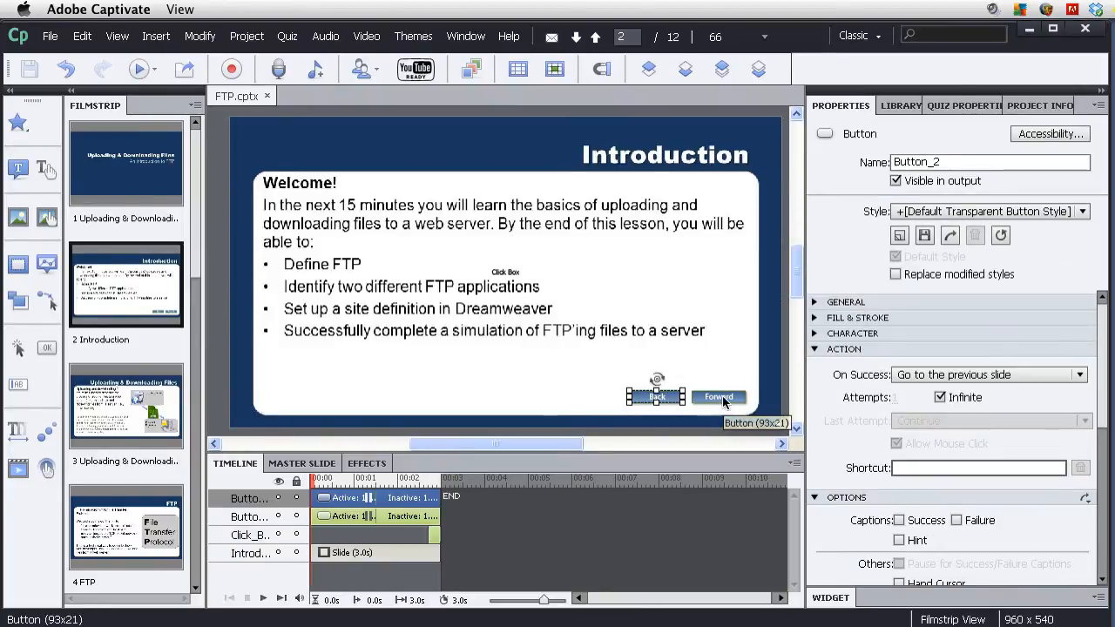
right_click(717, 397)
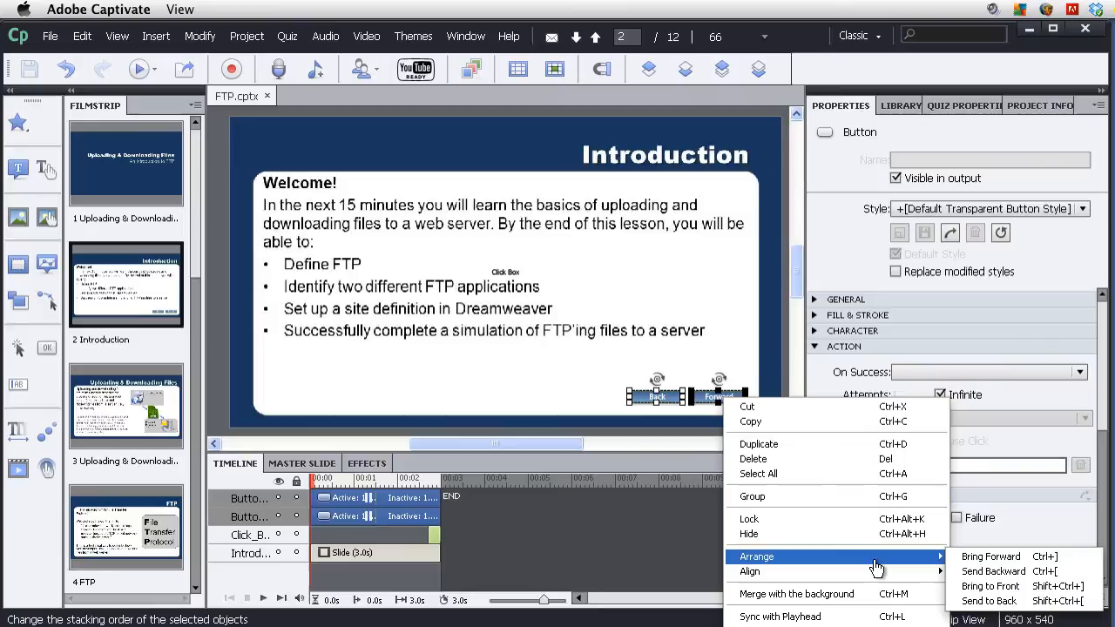
mouse_move(862, 497)
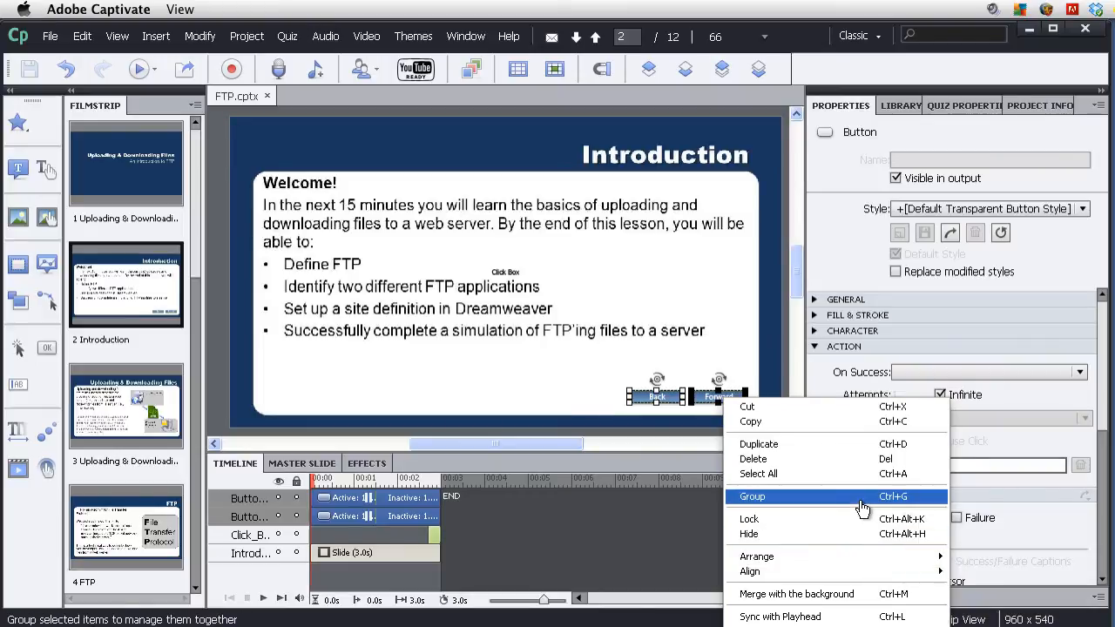
click(752, 494)
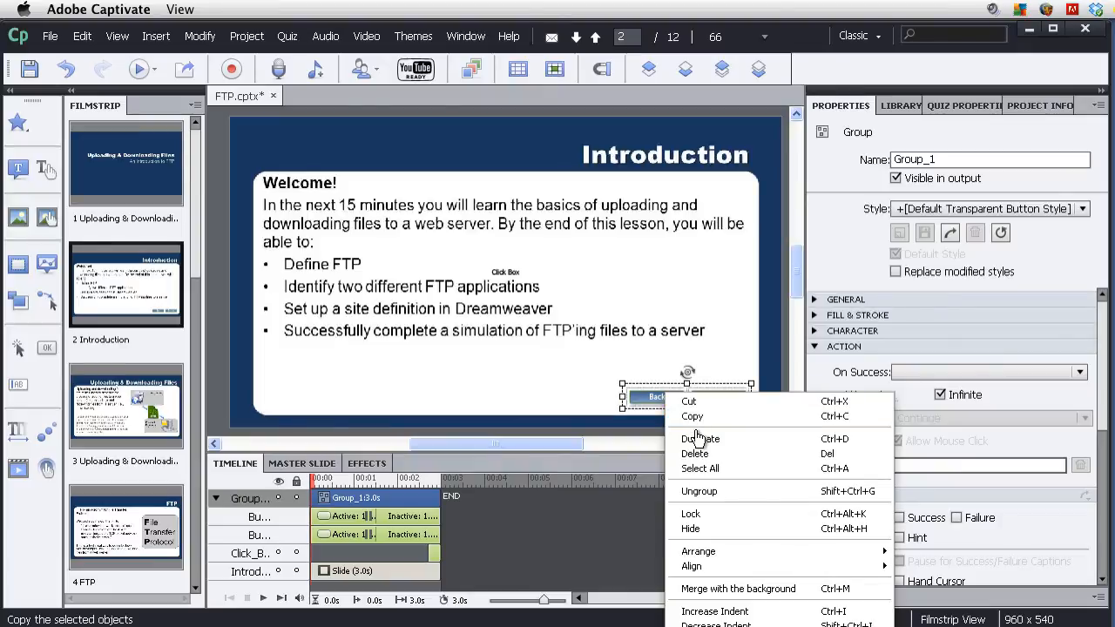
mouse_move(689, 414)
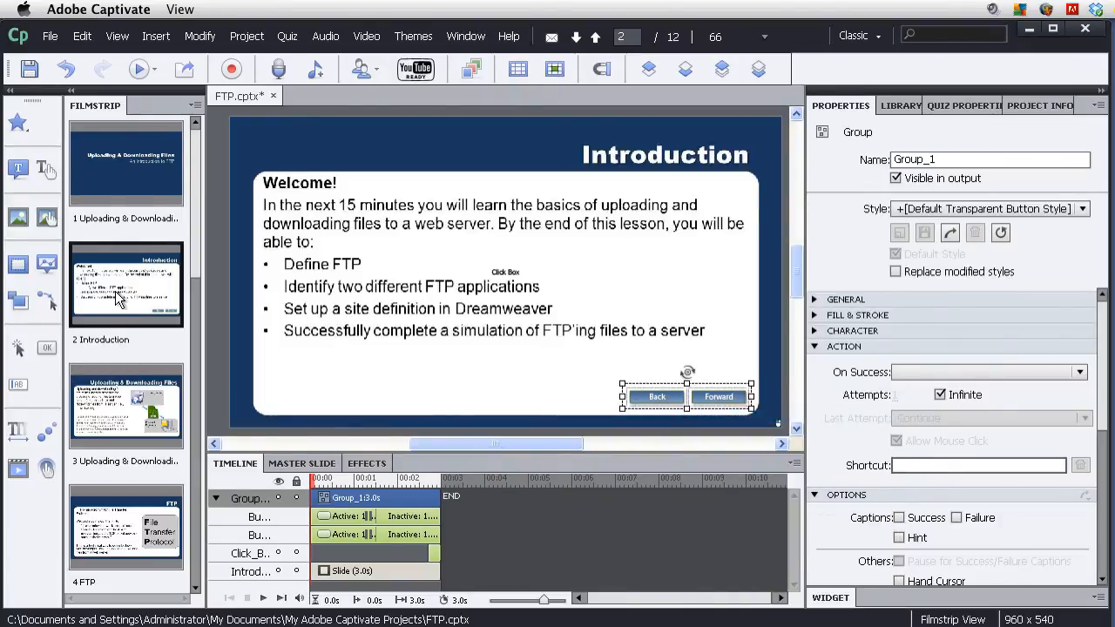
right_click(479, 392)
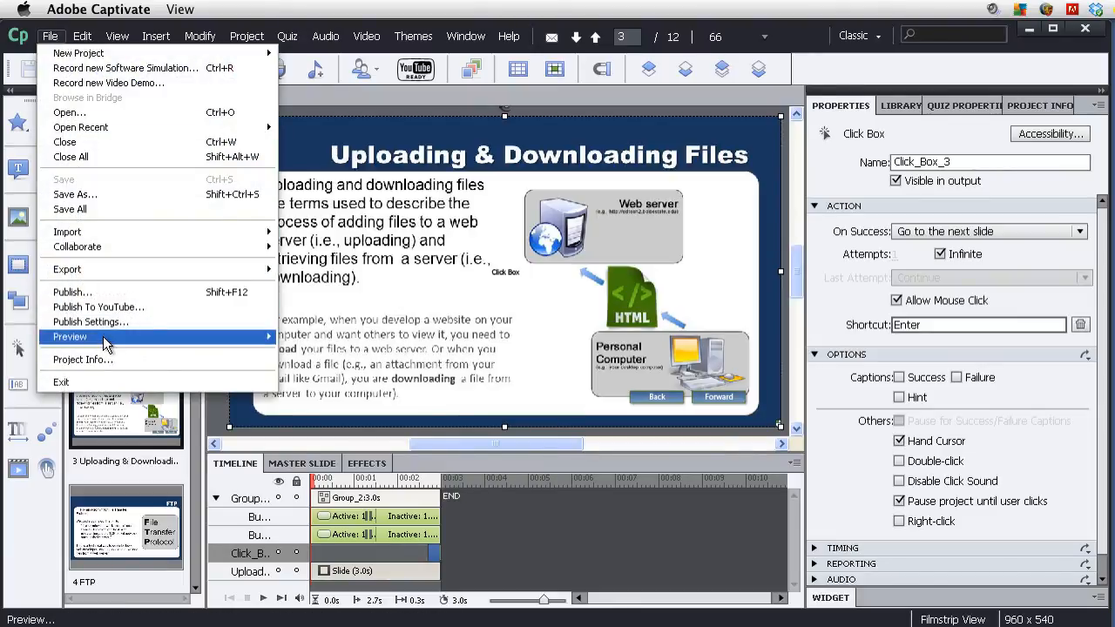
Launch a browser preview of the FTP project.
click(69, 337)
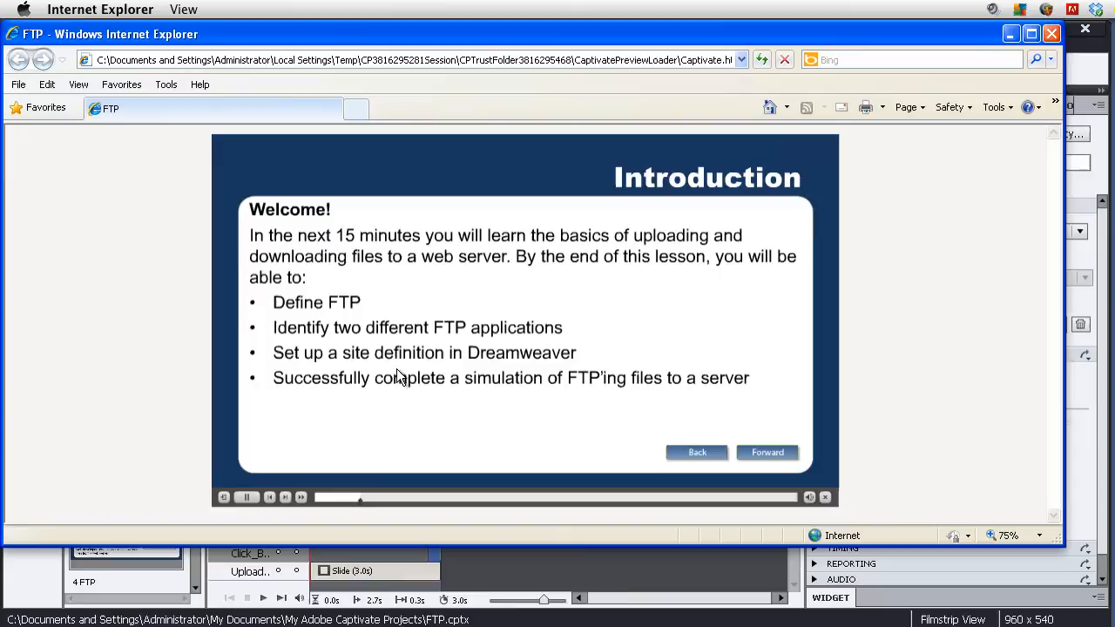
Advance with Forward from the Introduction and Uploading & Downloading Files slides, then close Internet Explorer.
click(766, 453)
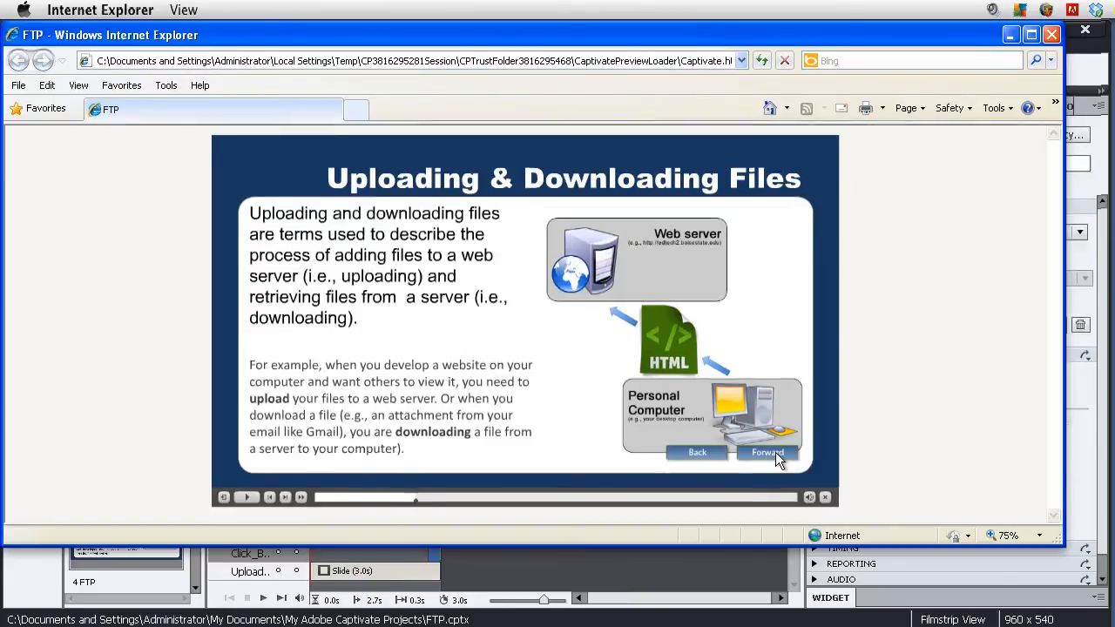
click(248, 497)
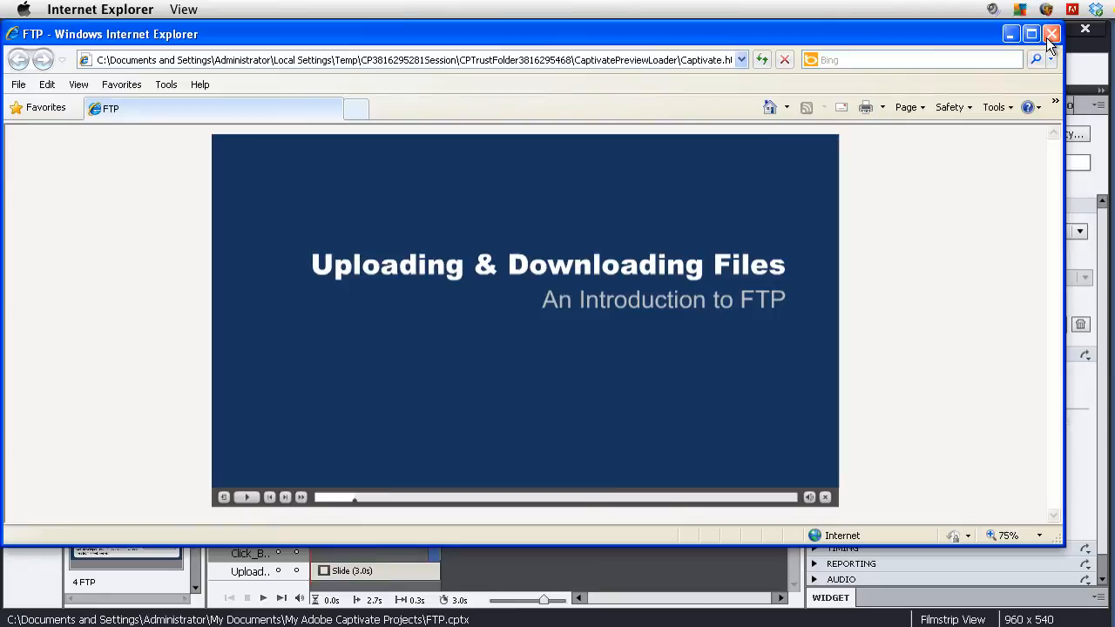
click(1052, 33)
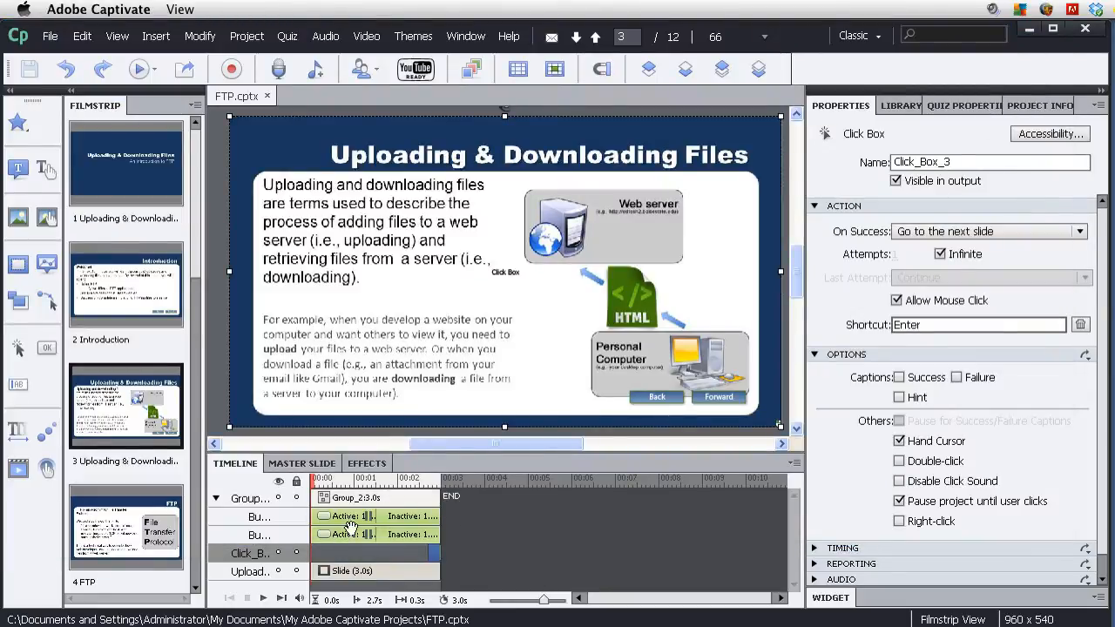
Collapse Group_2 in the Timeline and reopen the Introduction slide from the Filmstrip.
click(216, 498)
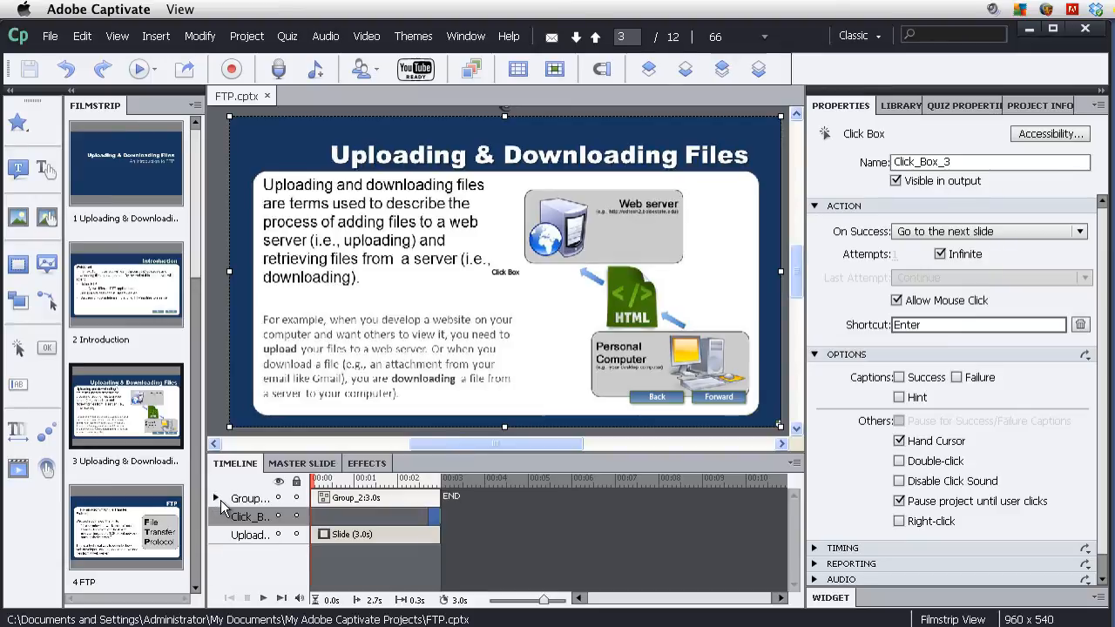
click(216, 498)
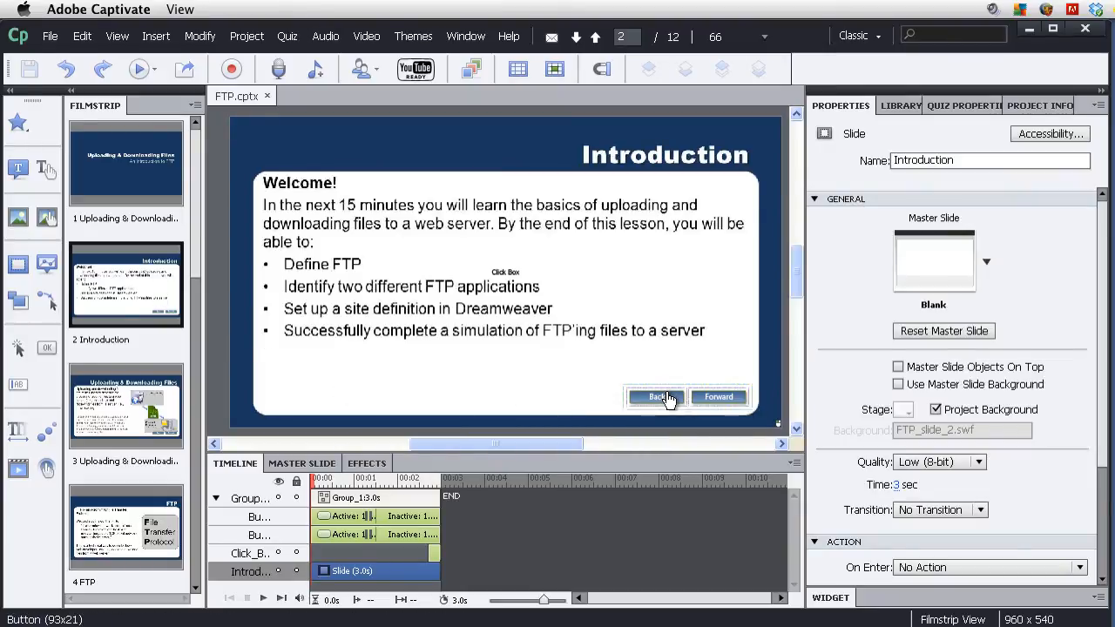
mouse_move(655, 398)
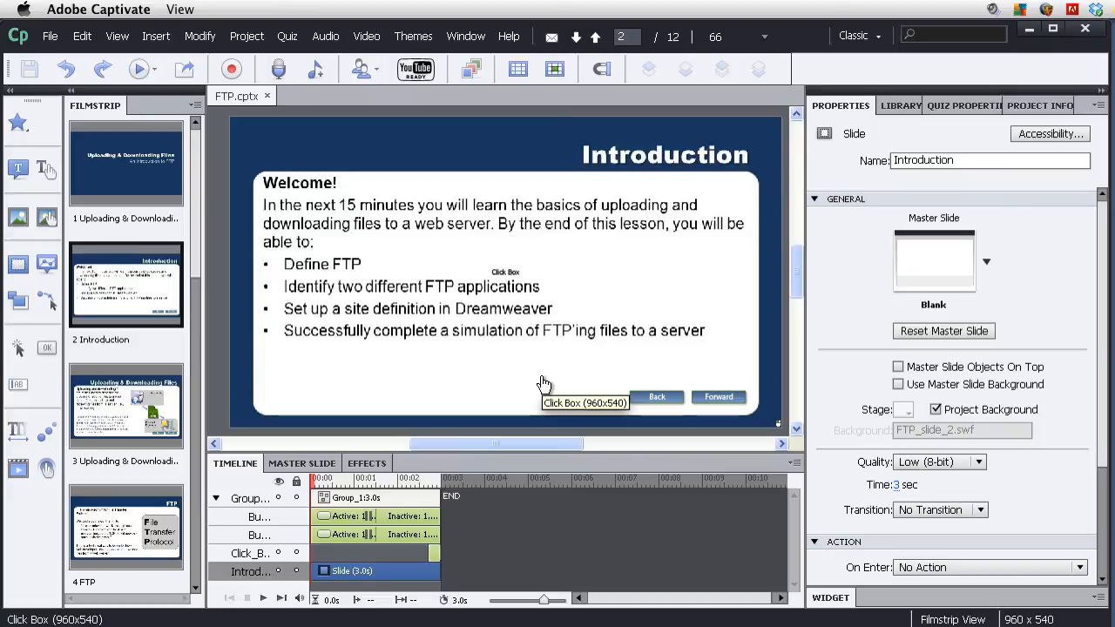
mouse_move(543, 385)
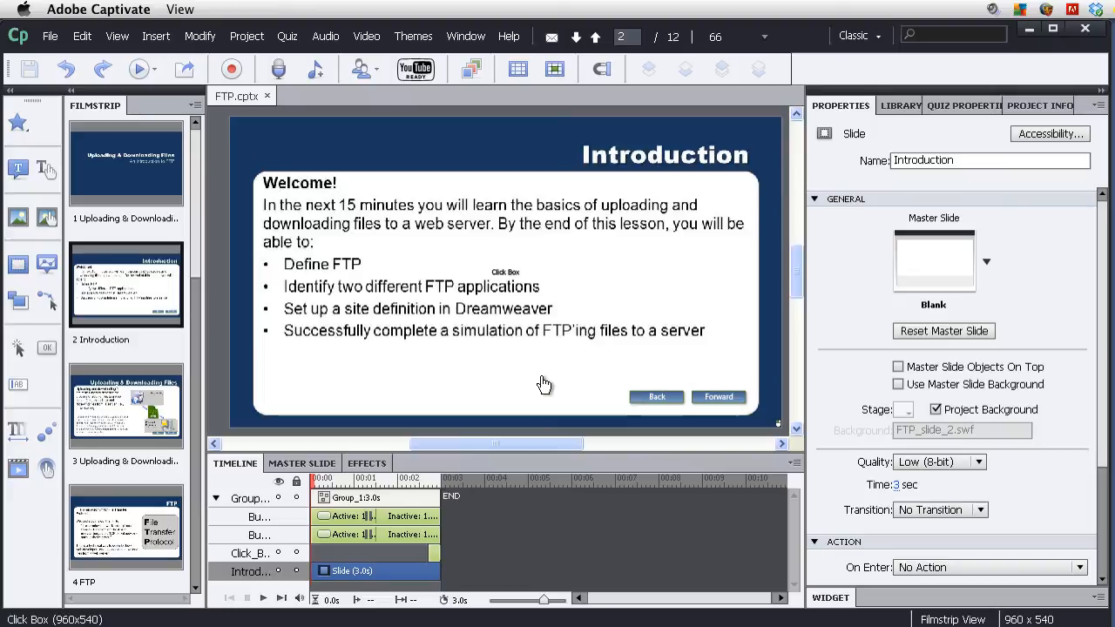
mouse_move(636, 410)
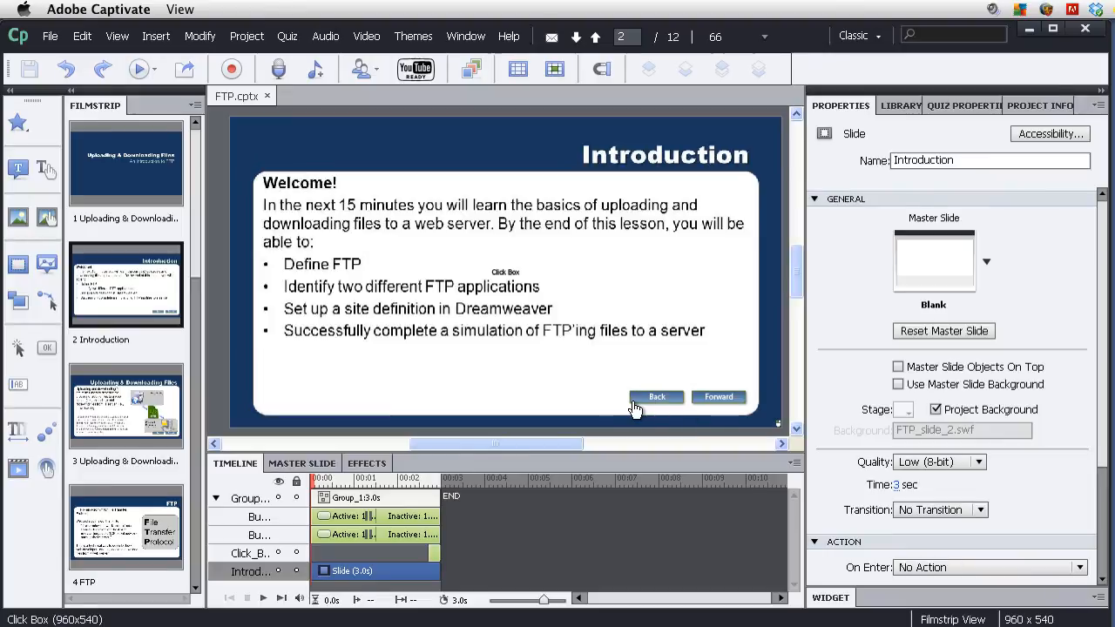